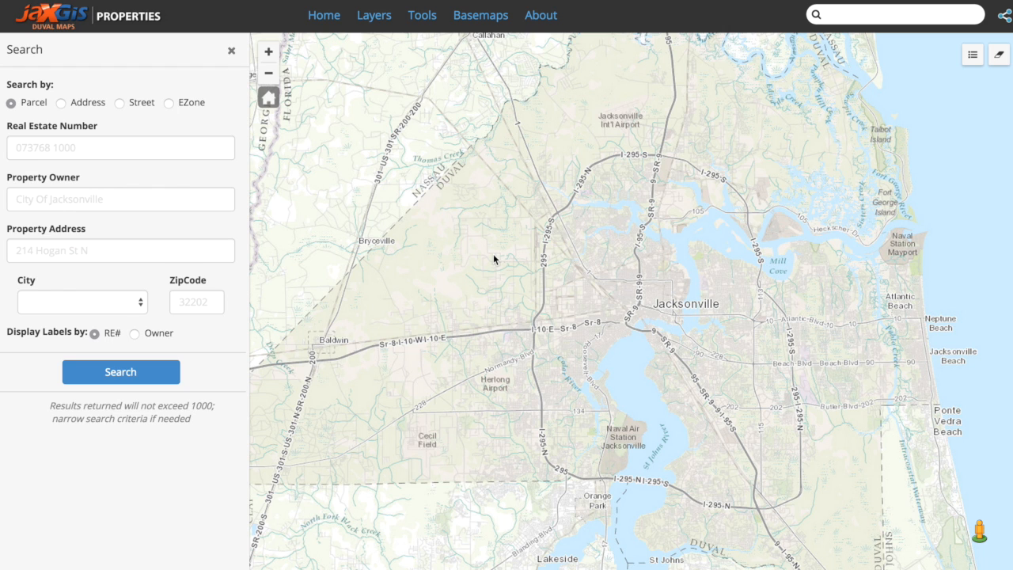
mouse_move(434, 136)
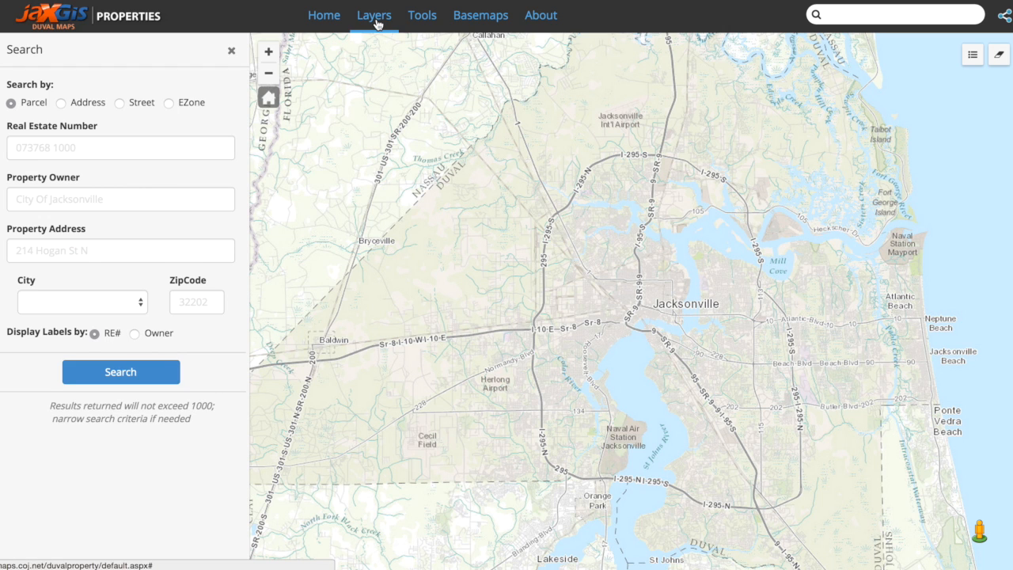
- Show the map layers list with the Community through Property groups
click(373, 16)
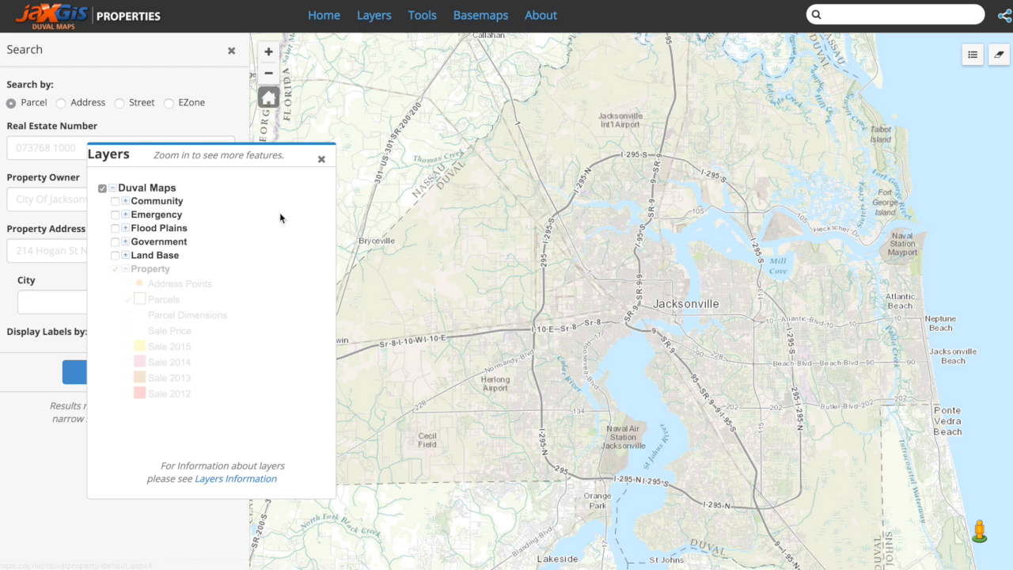
mouse_move(261, 242)
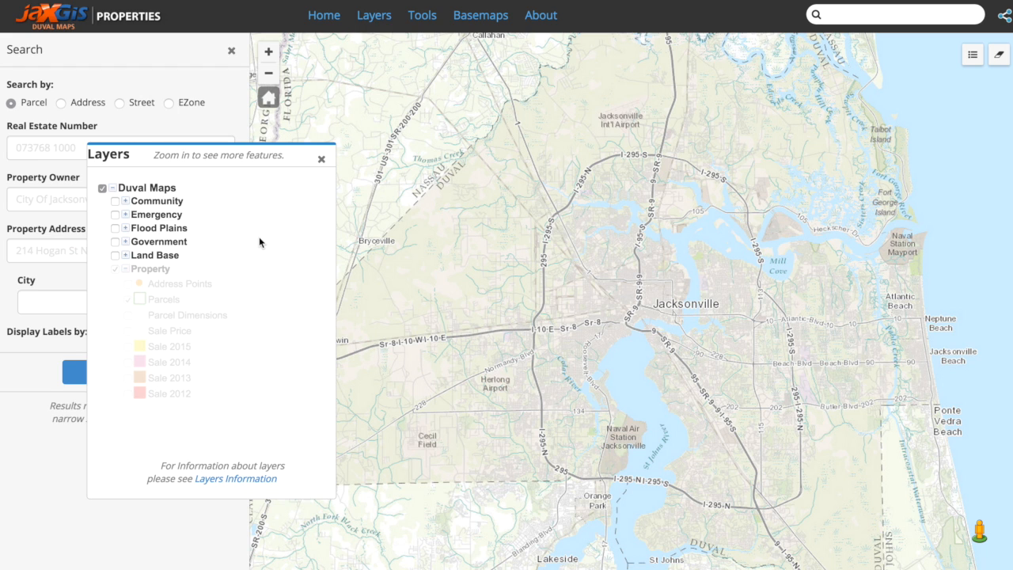
mouse_move(189, 200)
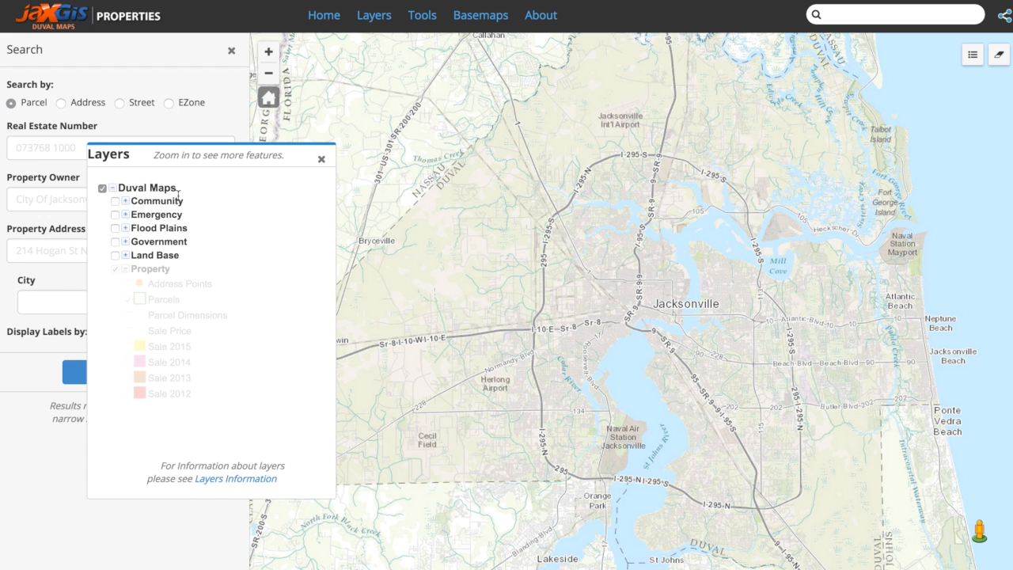
click(123, 199)
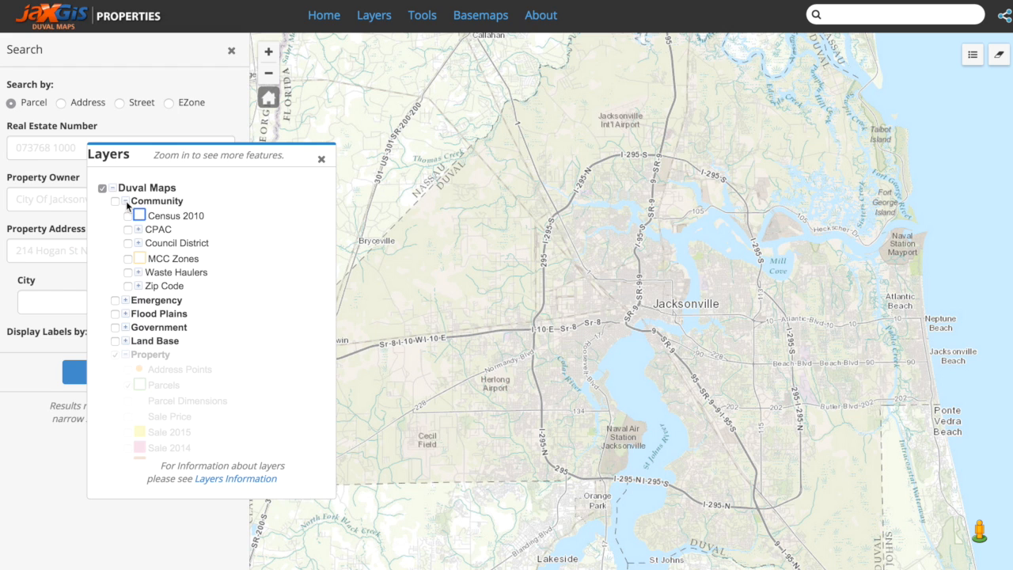
click(114, 201)
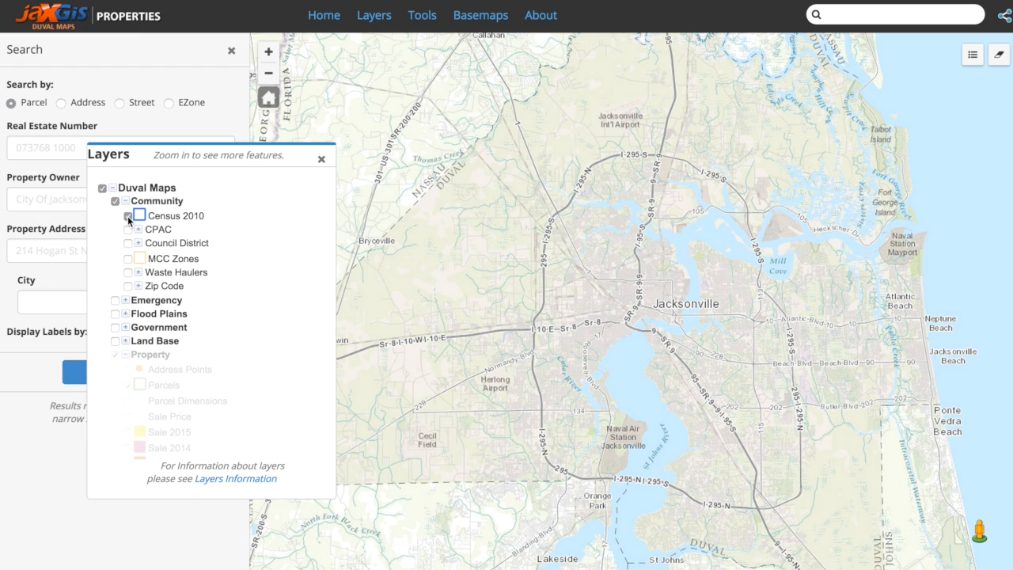
click(130, 215)
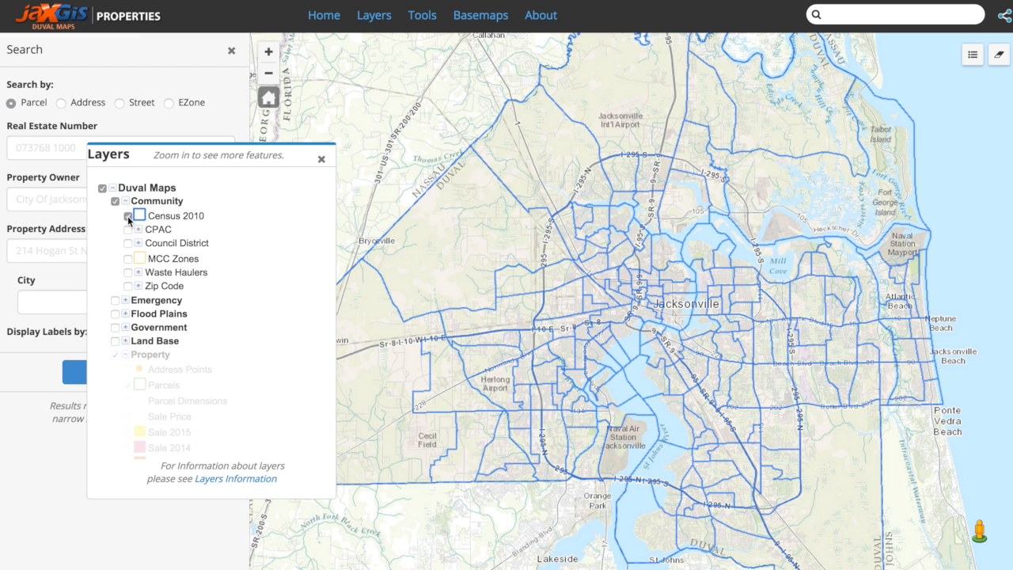
click(130, 215)
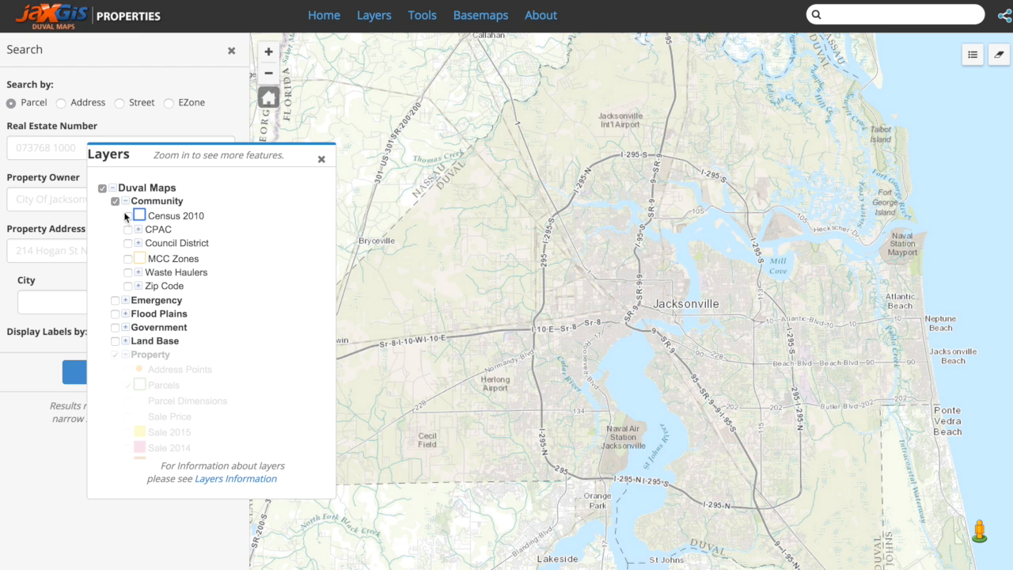
click(114, 201)
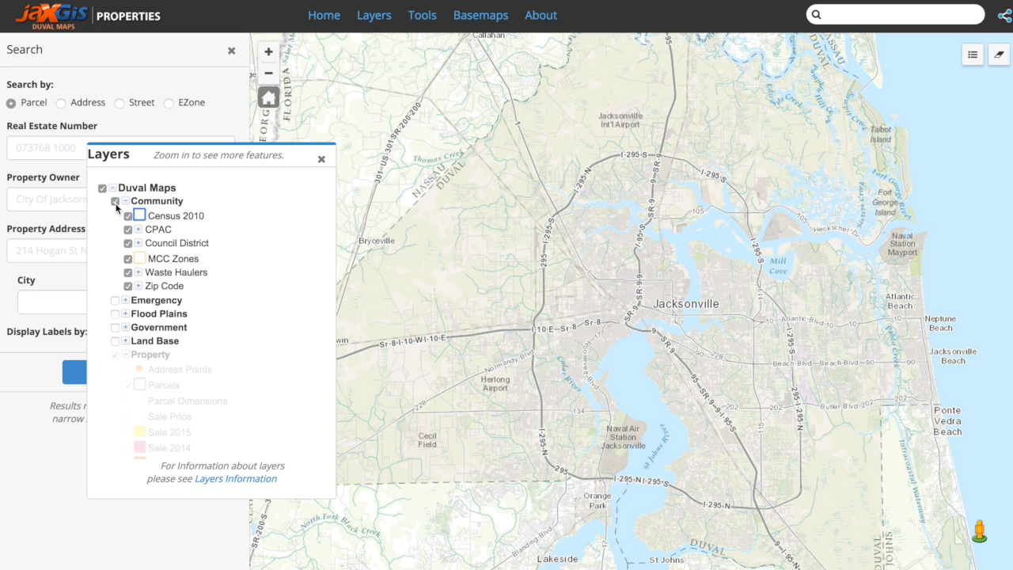
click(116, 201)
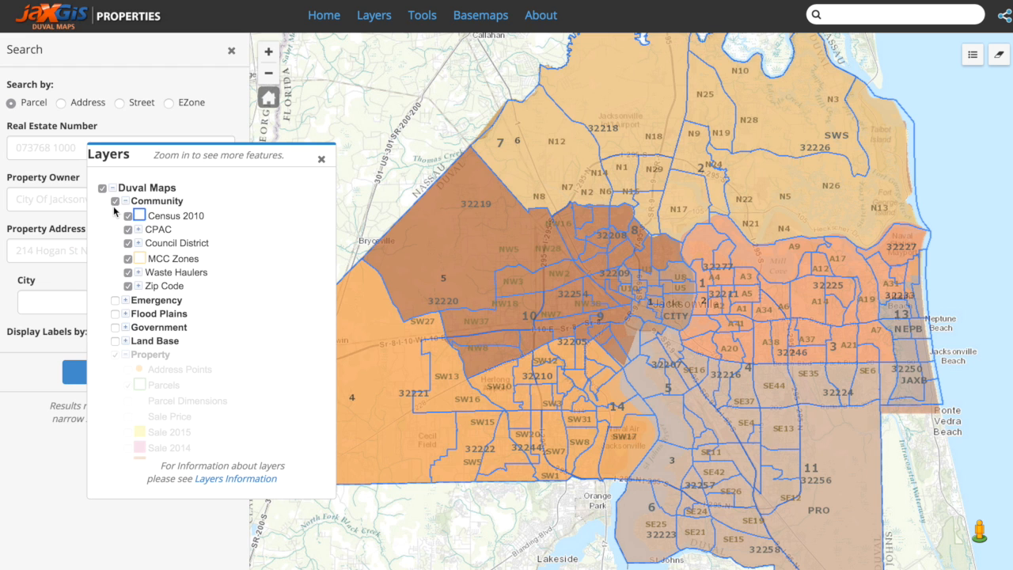
click(123, 200)
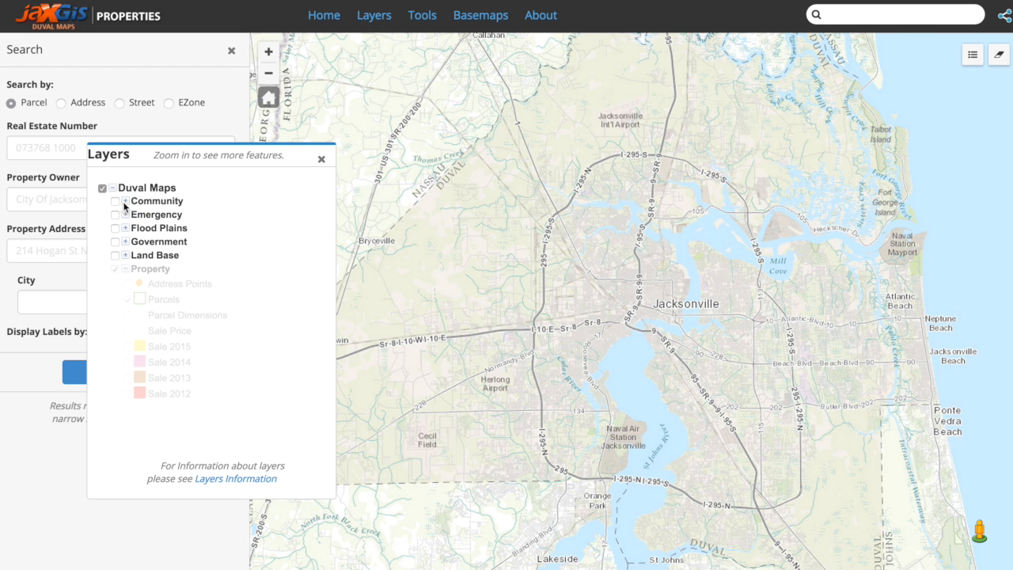
- Expand Community, view the Zip Code legend colours, preview the Zip Code areas on the map, then hide them
click(123, 200)
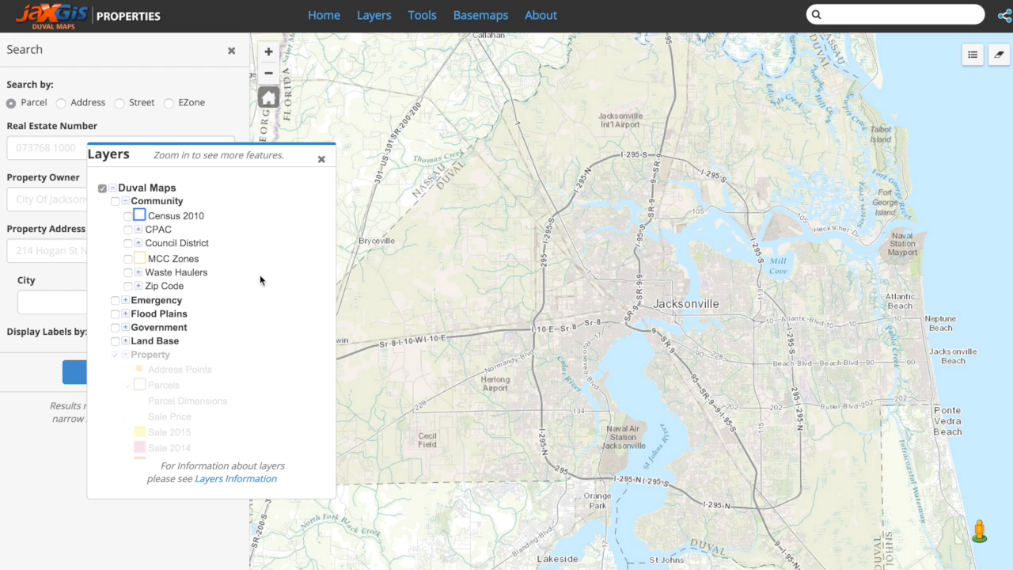
mouse_move(139, 294)
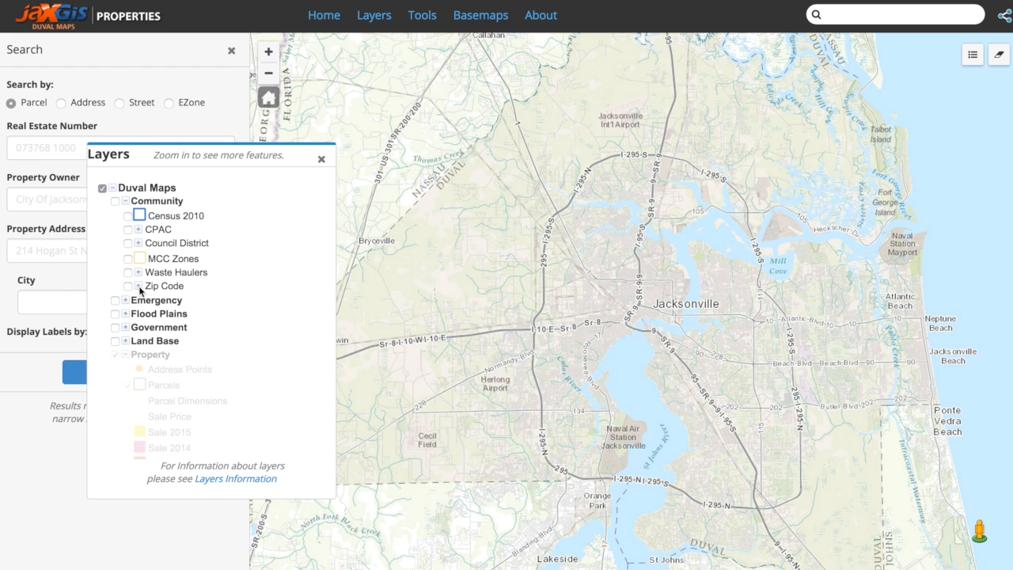
click(129, 285)
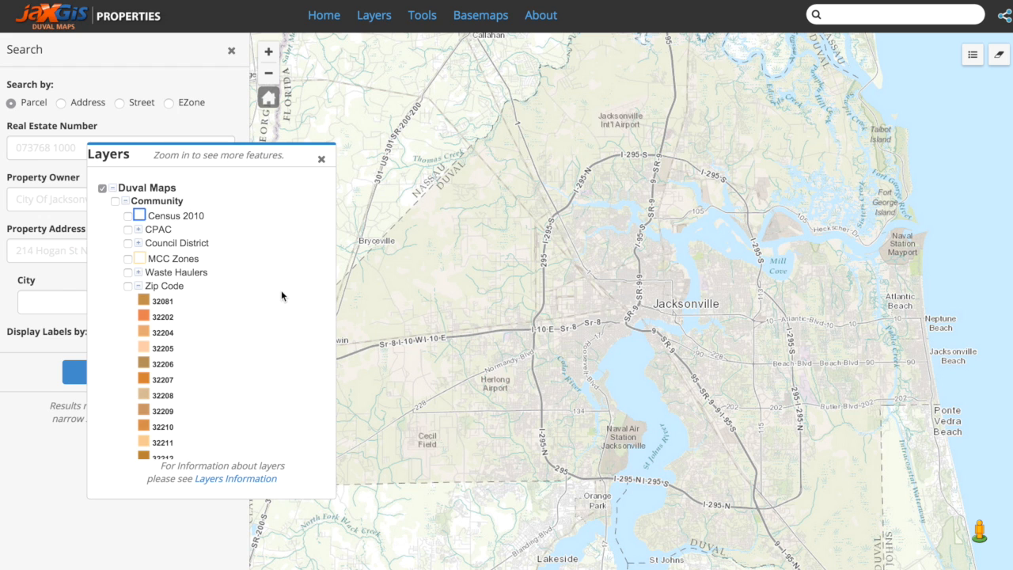
scroll(down, 3)
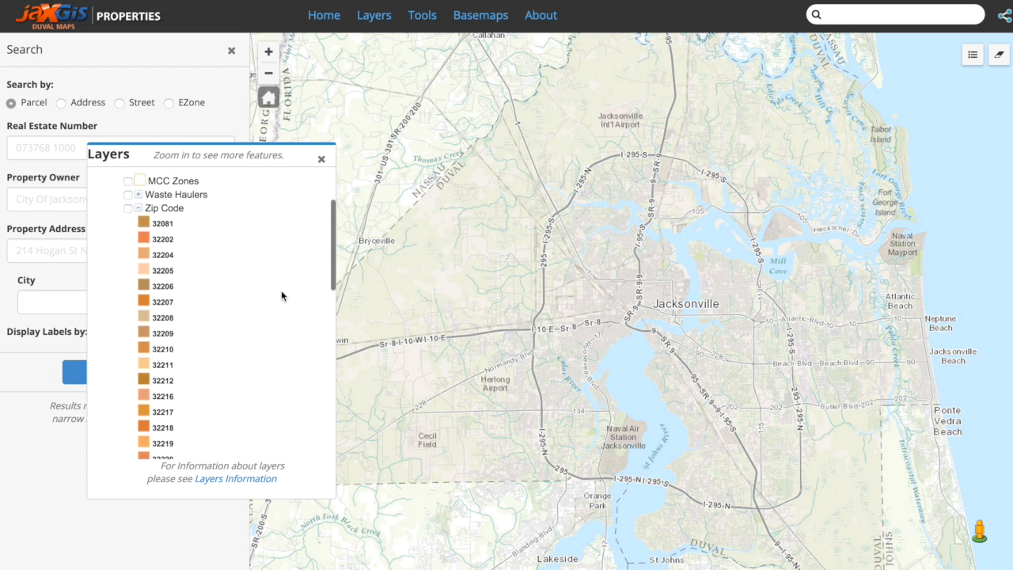
scroll(down, 3)
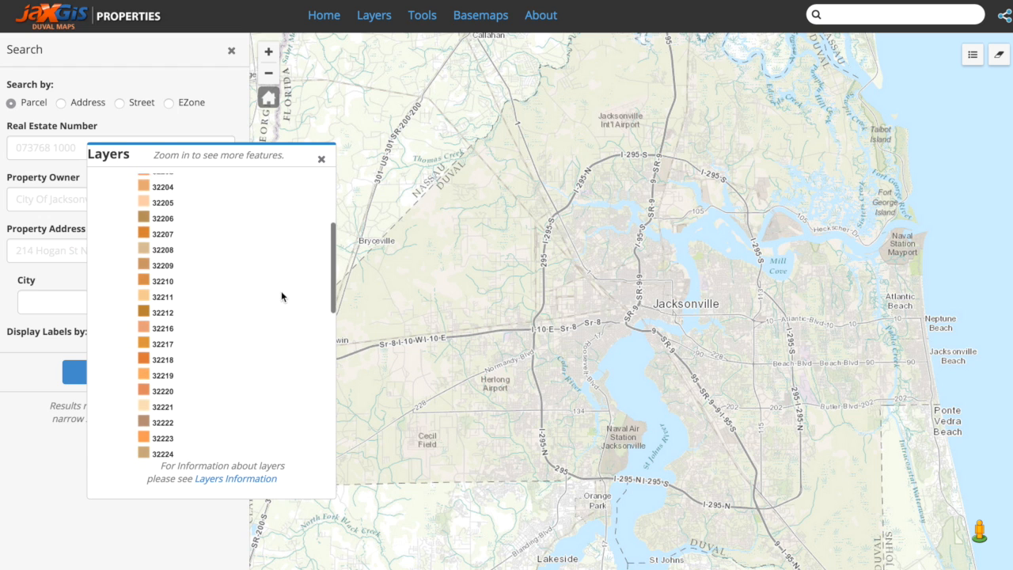
scroll(up, 3)
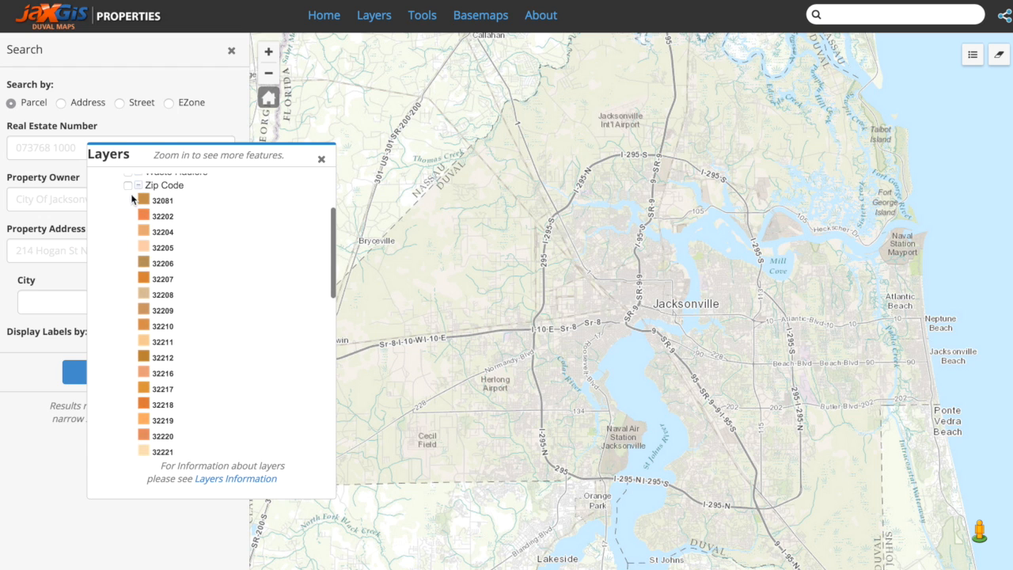
click(128, 185)
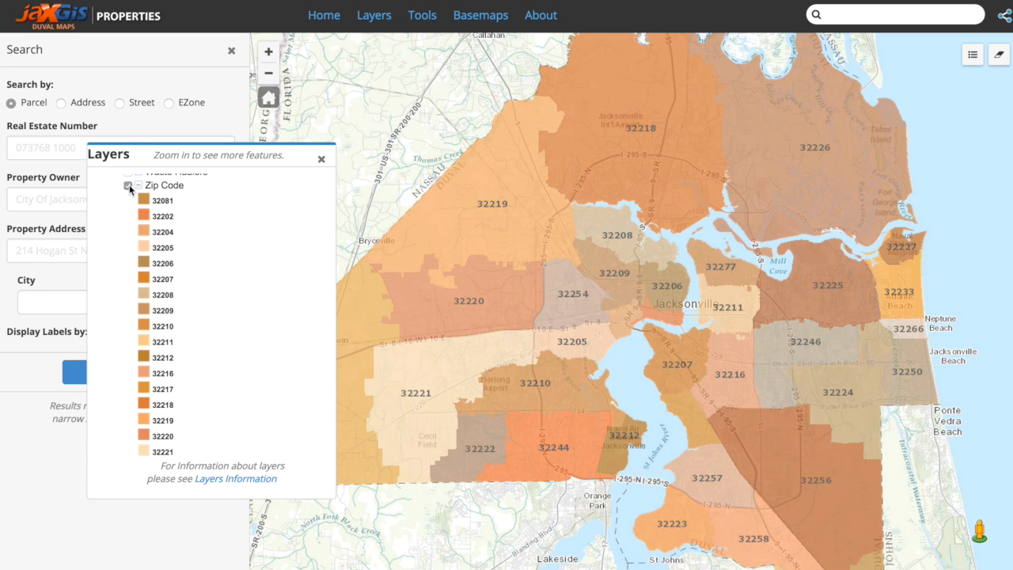
click(130, 185)
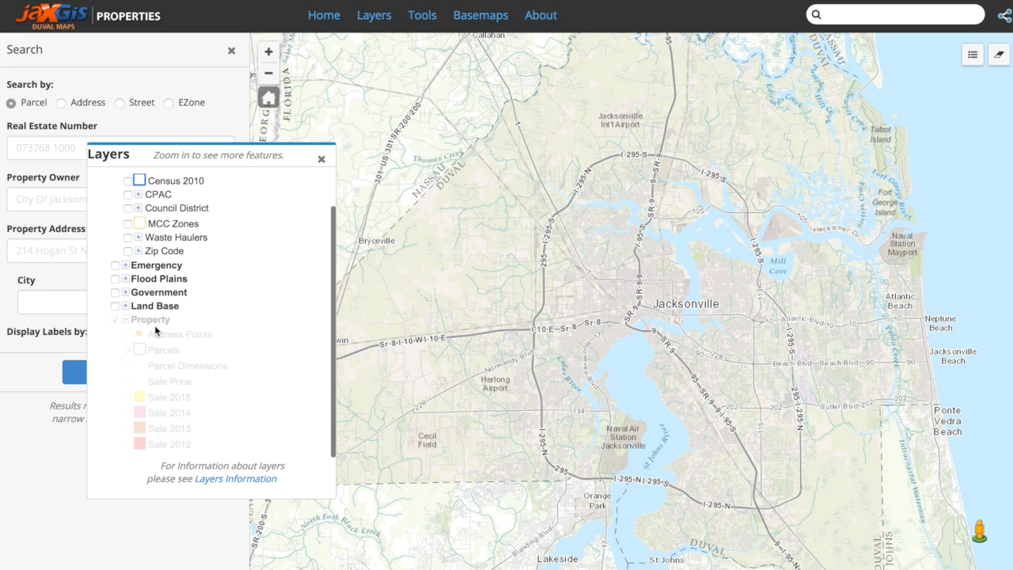
mouse_move(165, 325)
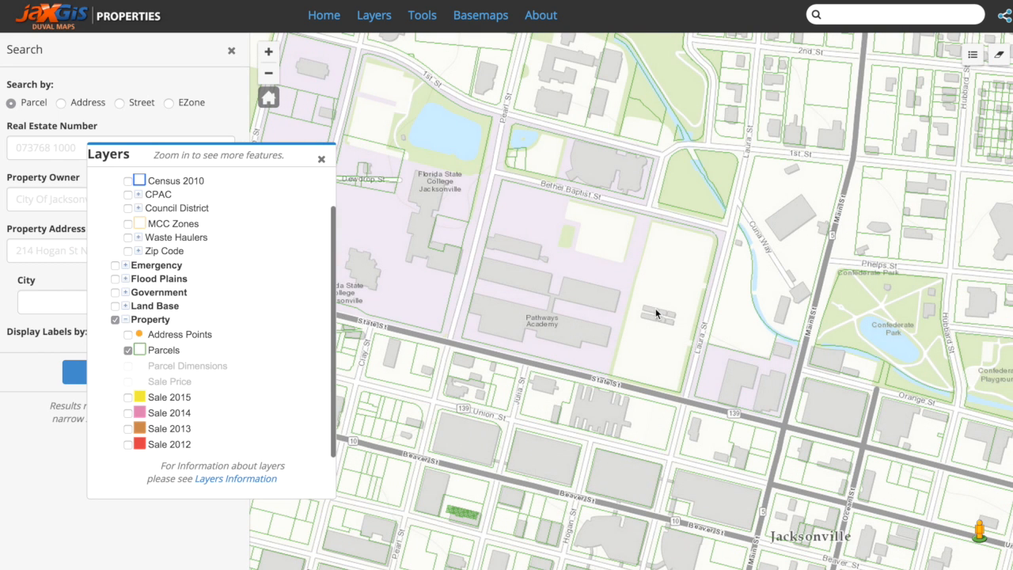
mouse_move(472, 297)
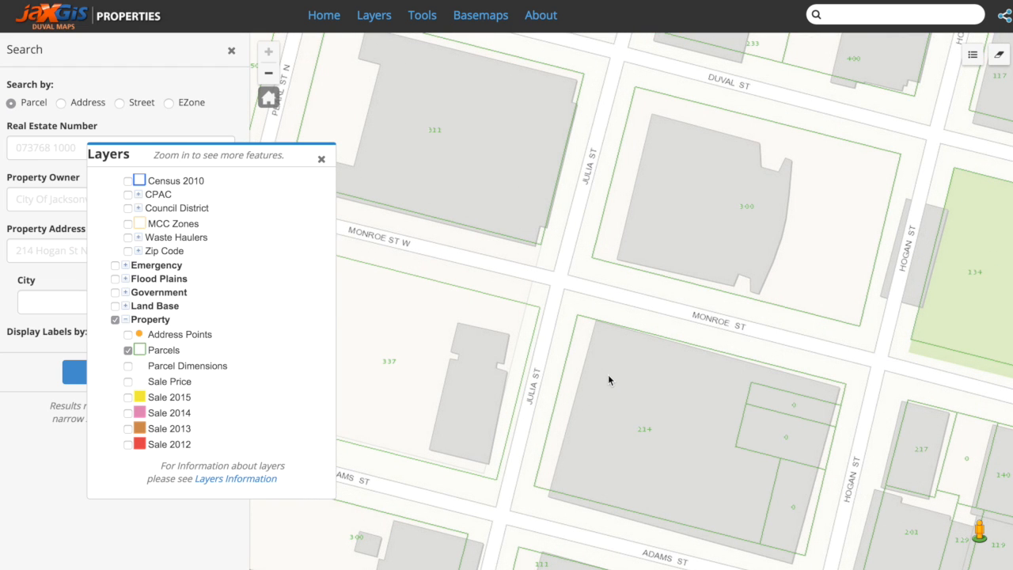
mouse_move(625, 380)
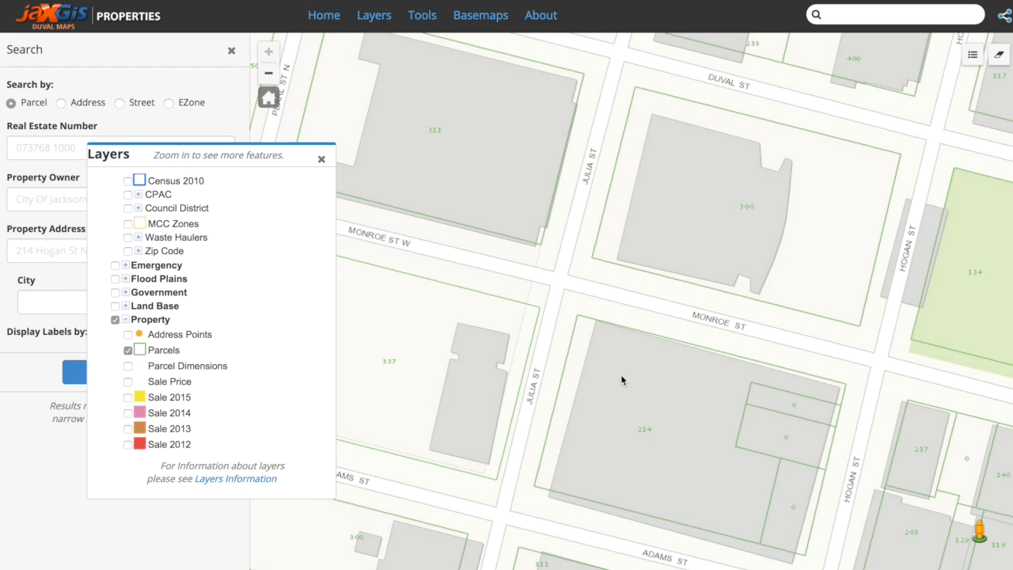
mouse_move(831, 166)
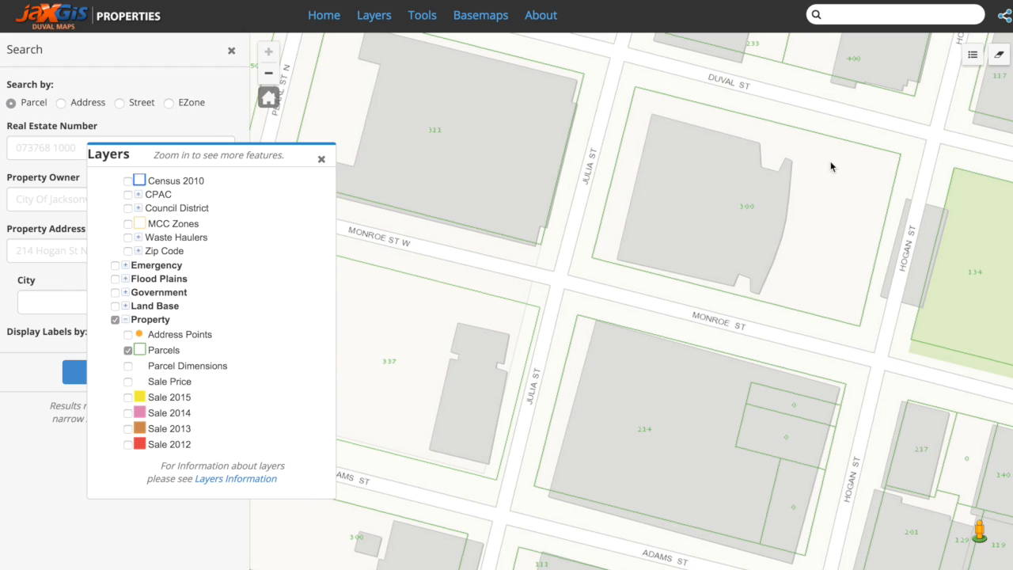
mouse_move(639, 165)
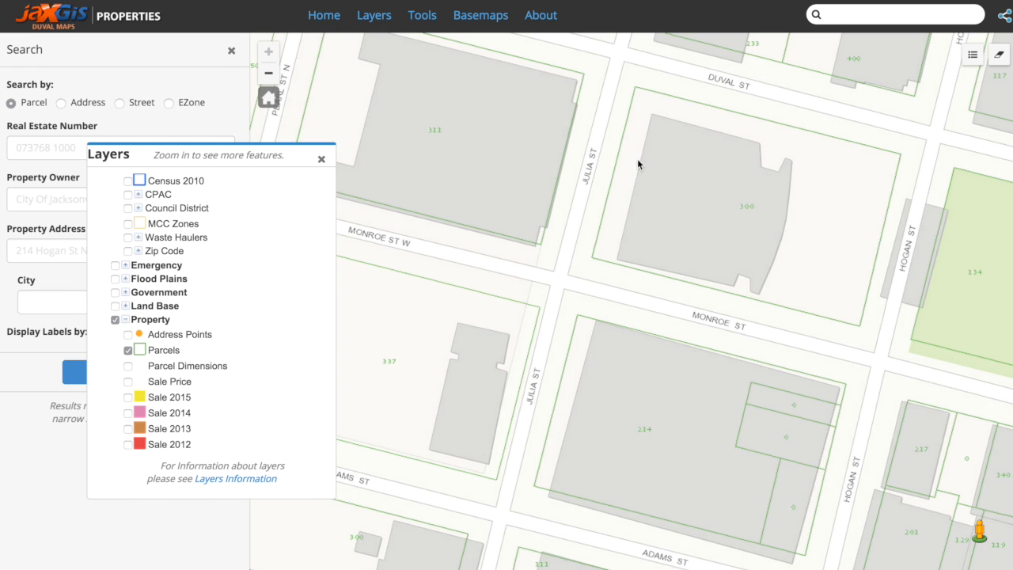
- Preview the Zip Code overlay with its legend, then switch it back off
click(128, 250)
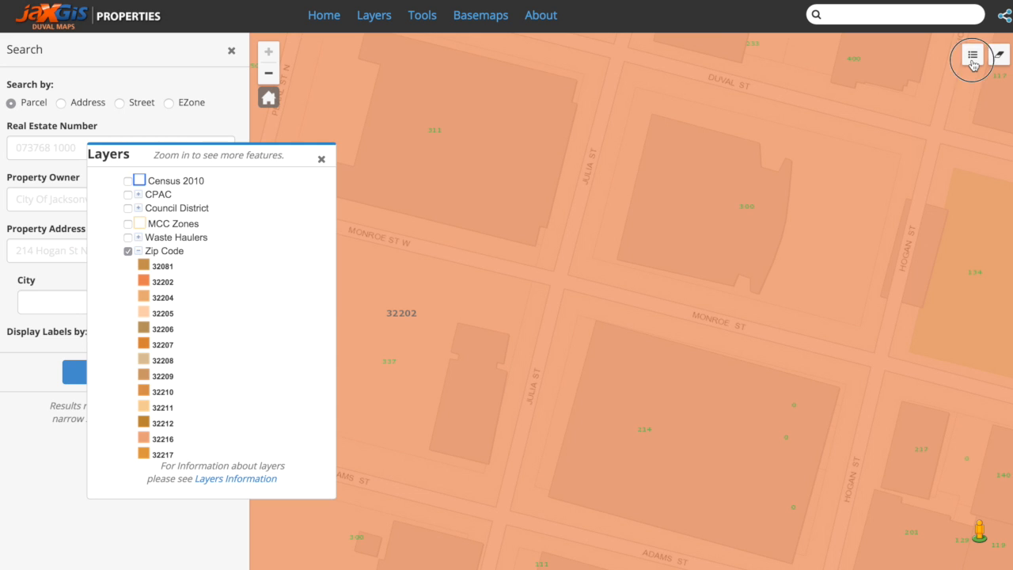
click(971, 54)
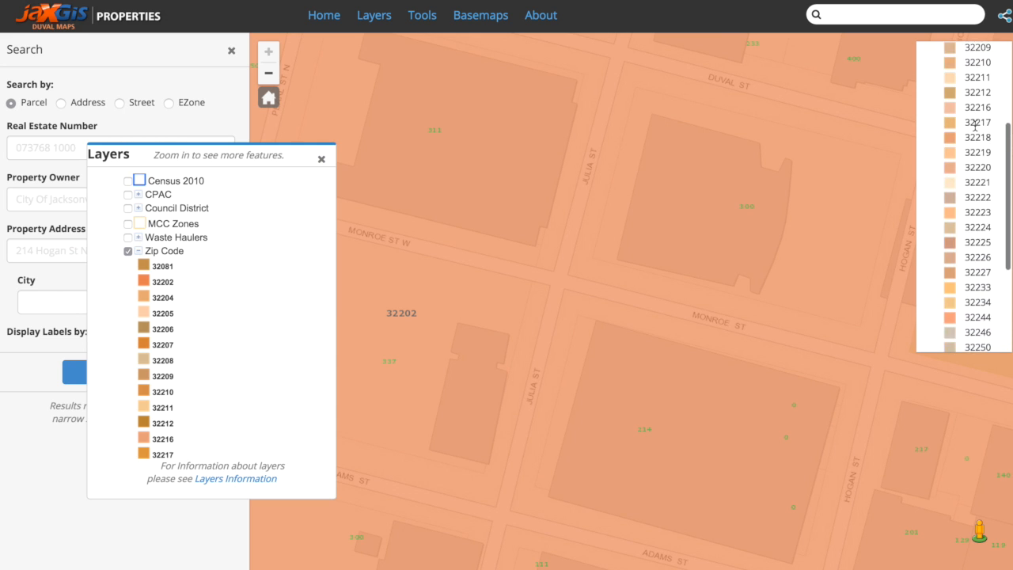
scroll(down, 3)
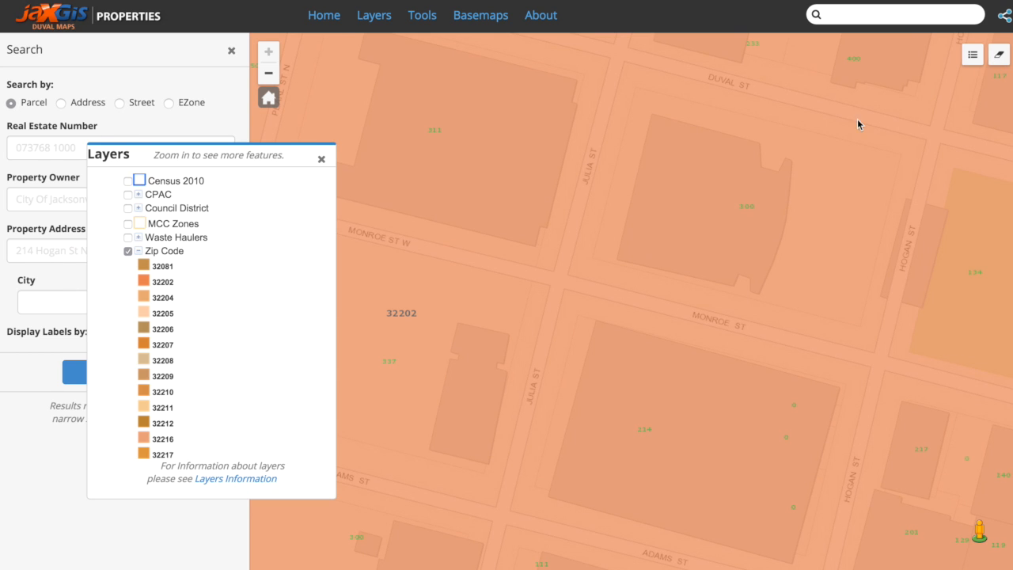
click(129, 250)
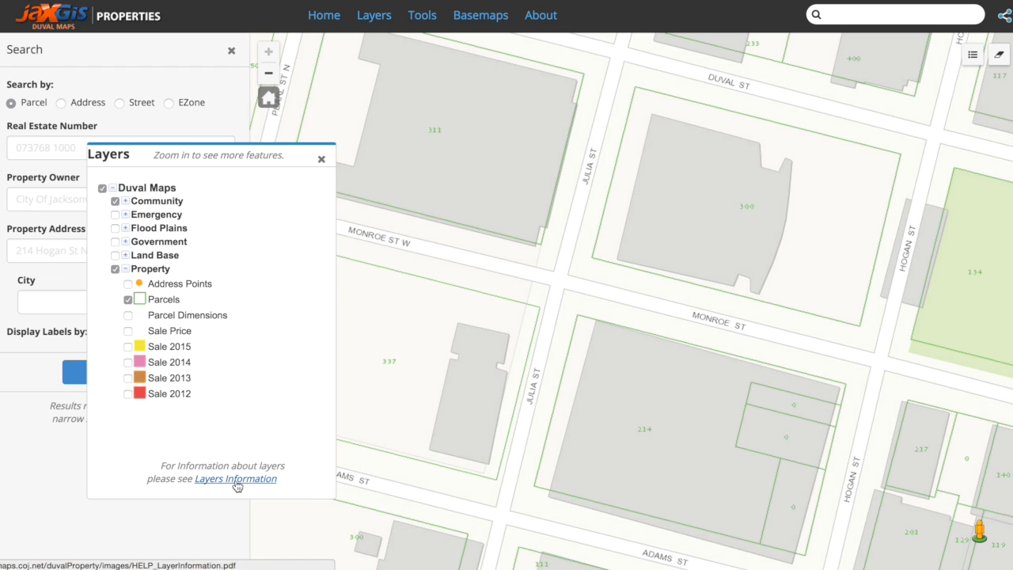
click(234, 478)
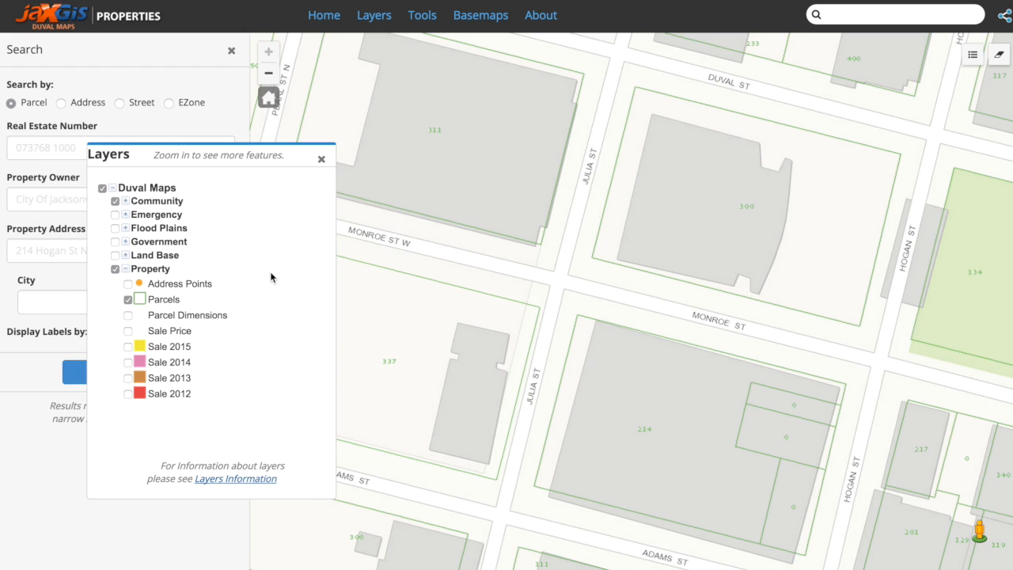
mouse_move(263, 215)
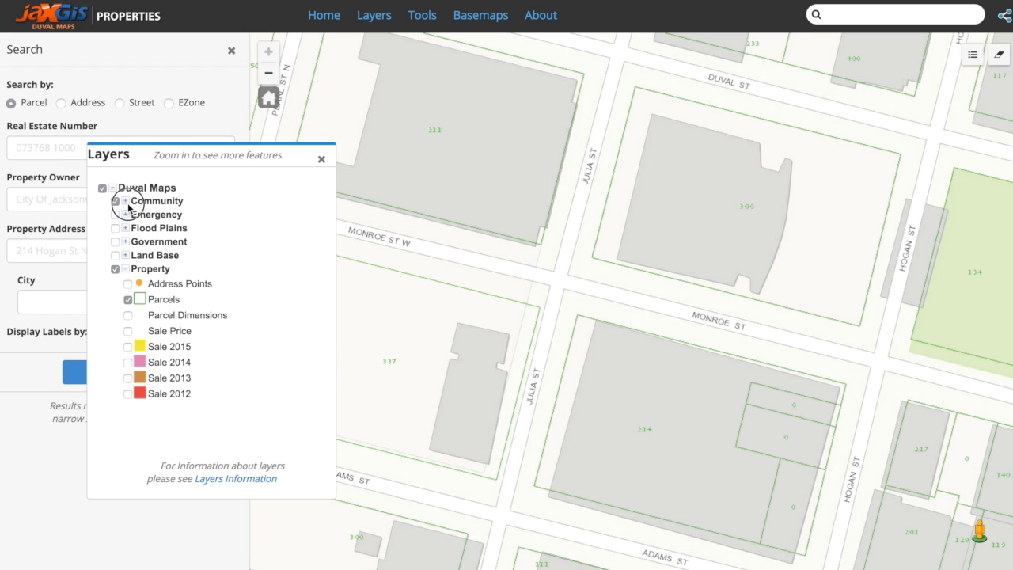
- Expand Community, show the legend for visible layers, and identify the downtown census tract
click(124, 199)
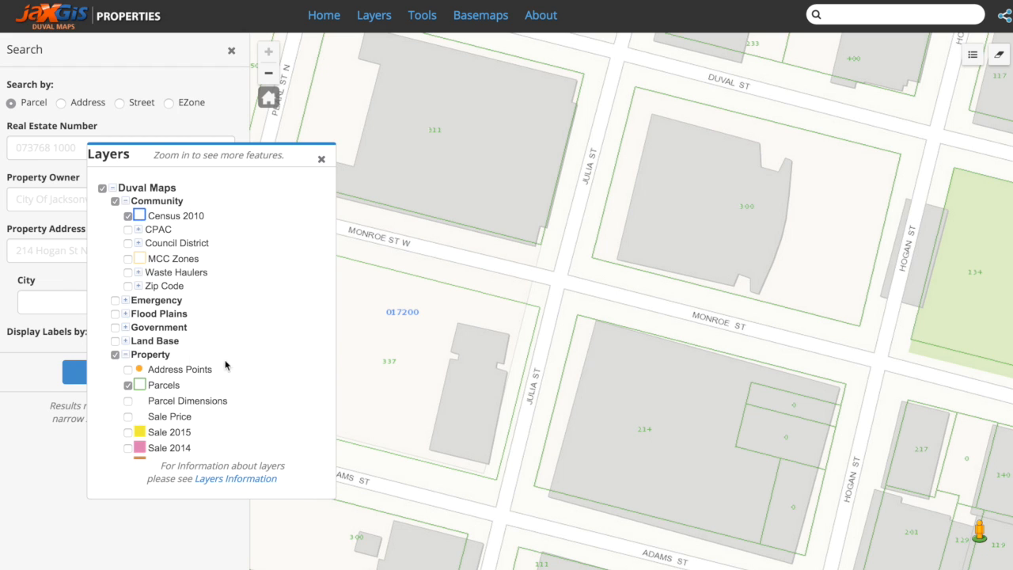
mouse_move(253, 386)
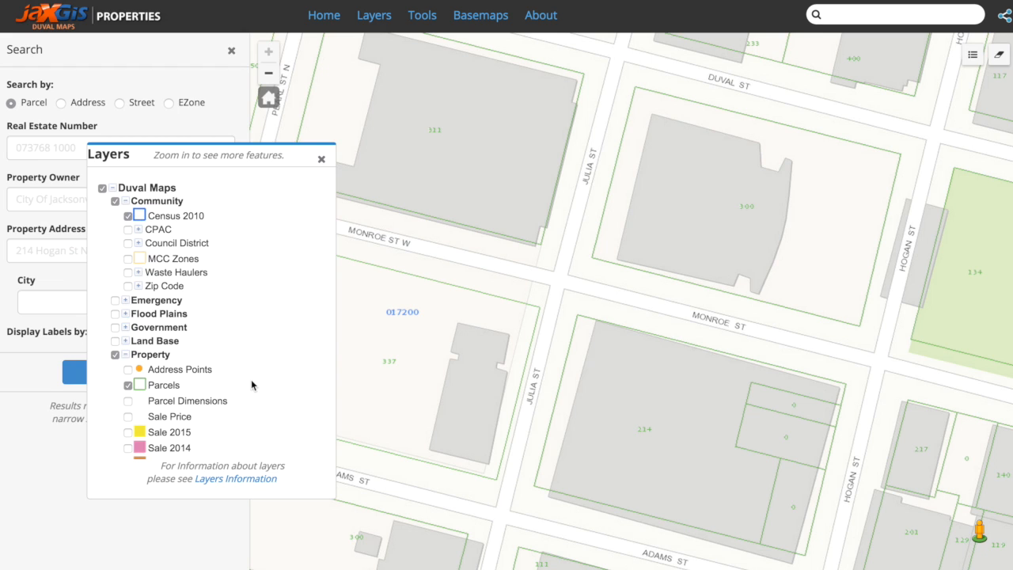
mouse_move(175, 380)
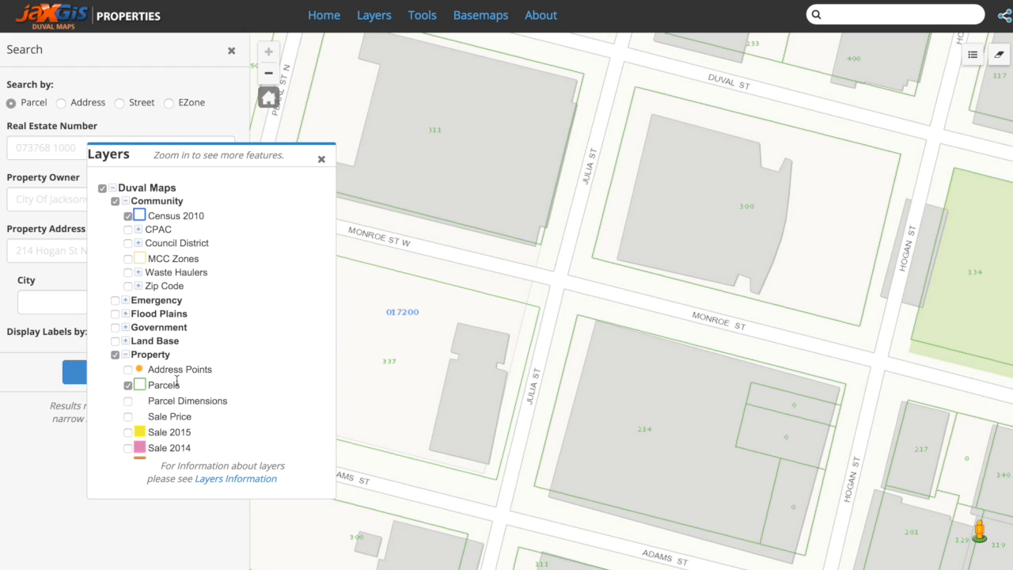
mouse_move(298, 225)
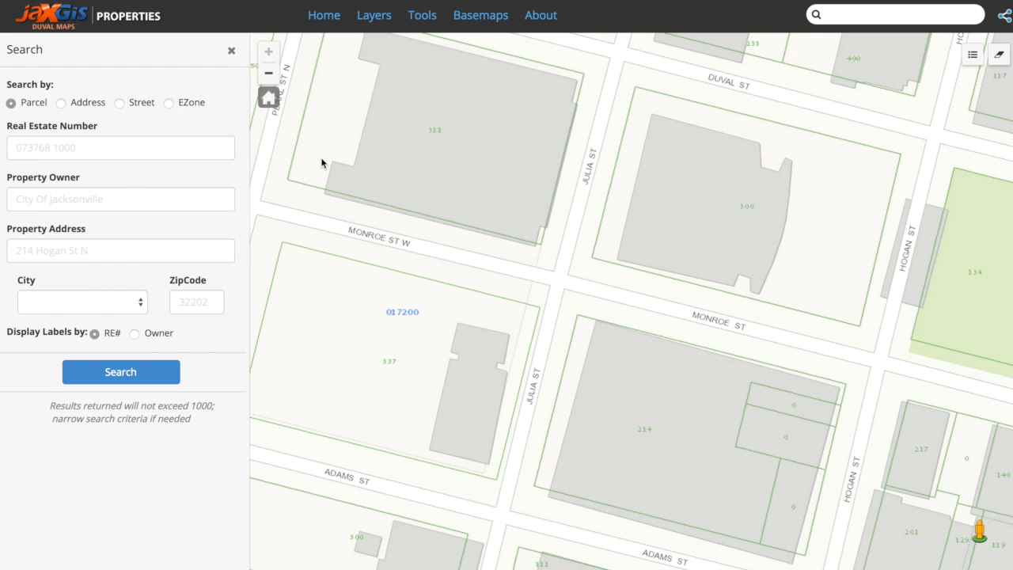
click(972, 53)
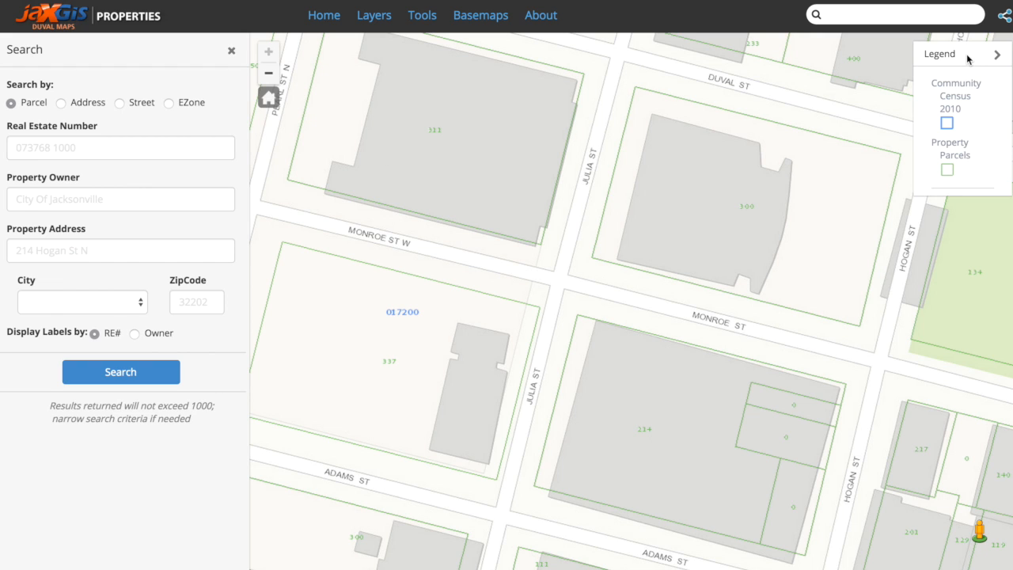
mouse_move(845, 99)
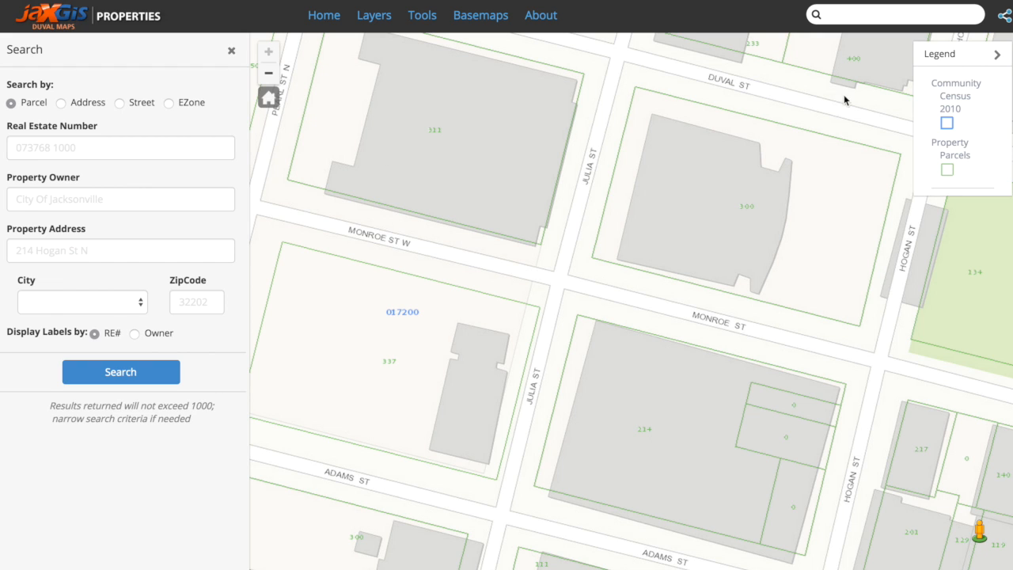
click(674, 434)
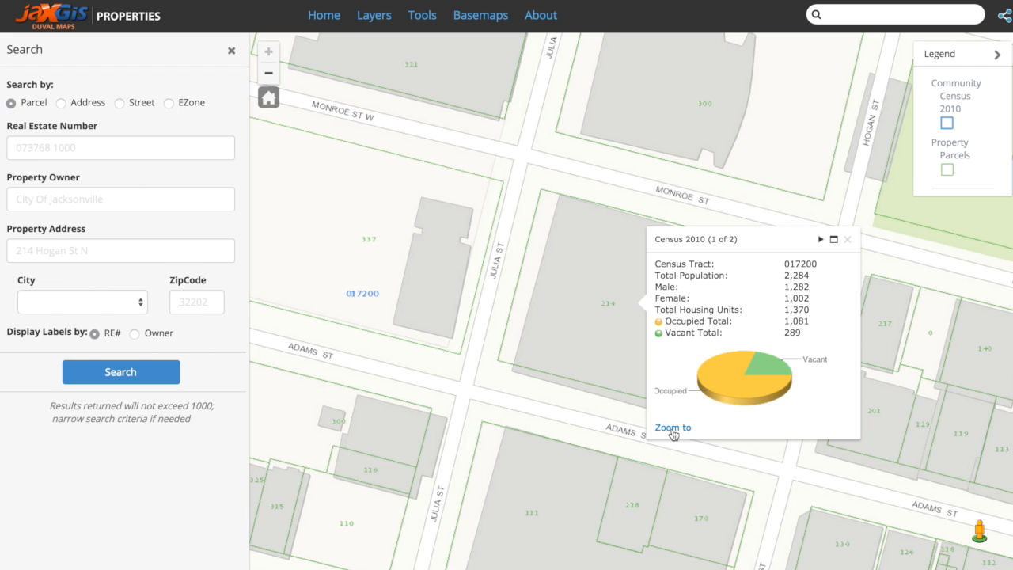
mouse_move(667, 332)
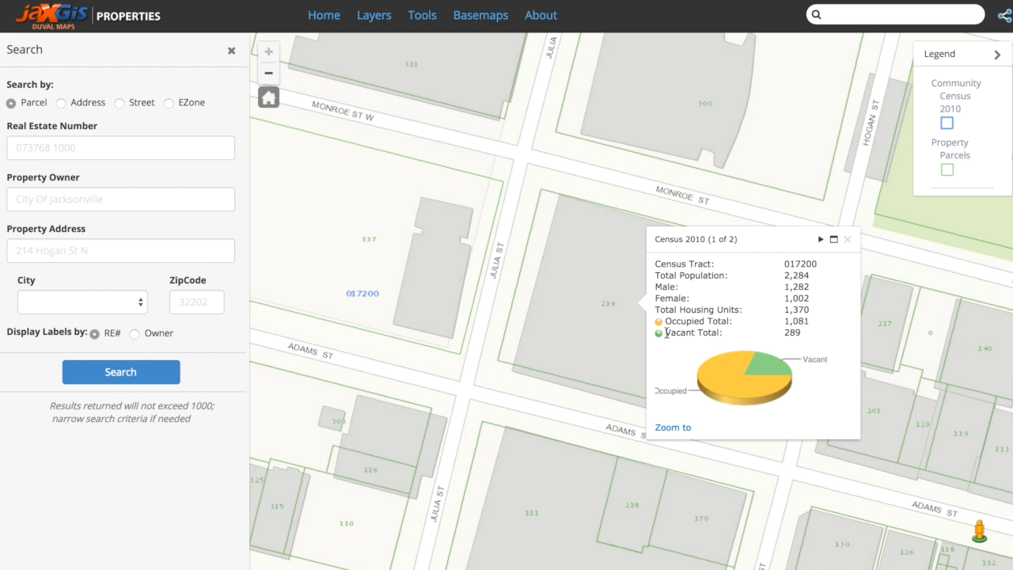
mouse_move(694, 251)
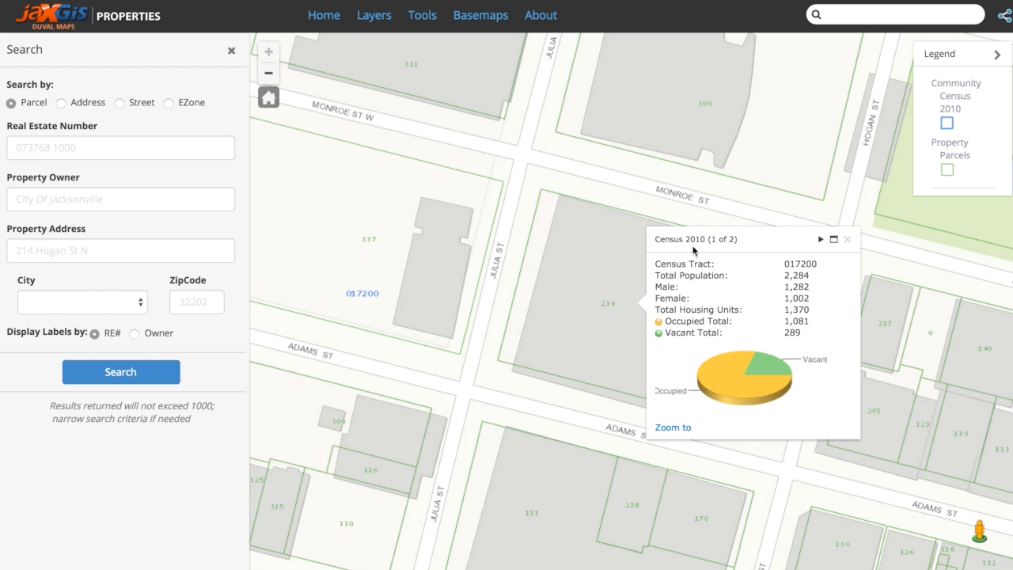
mouse_move(961, 107)
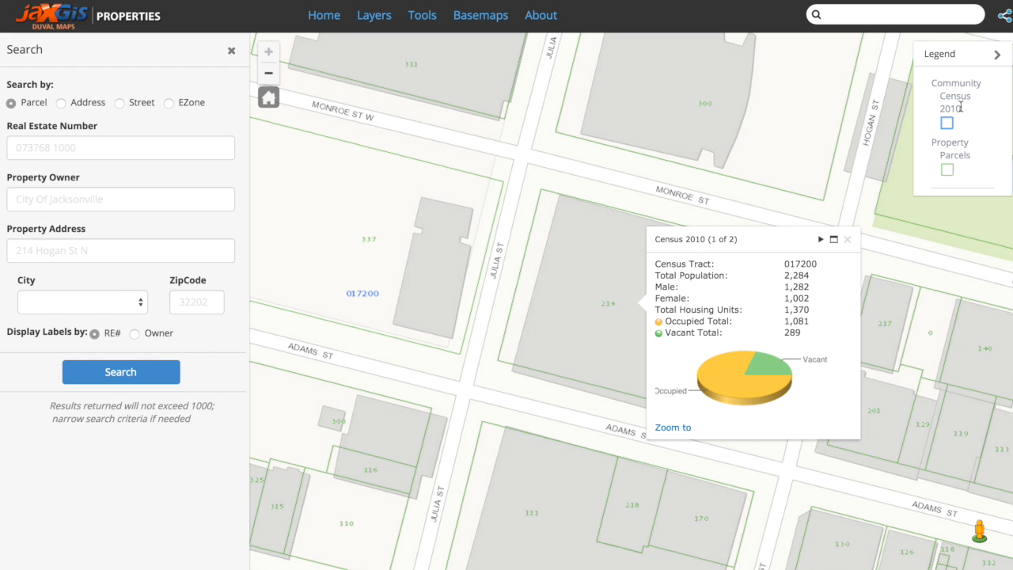
mouse_move(975, 166)
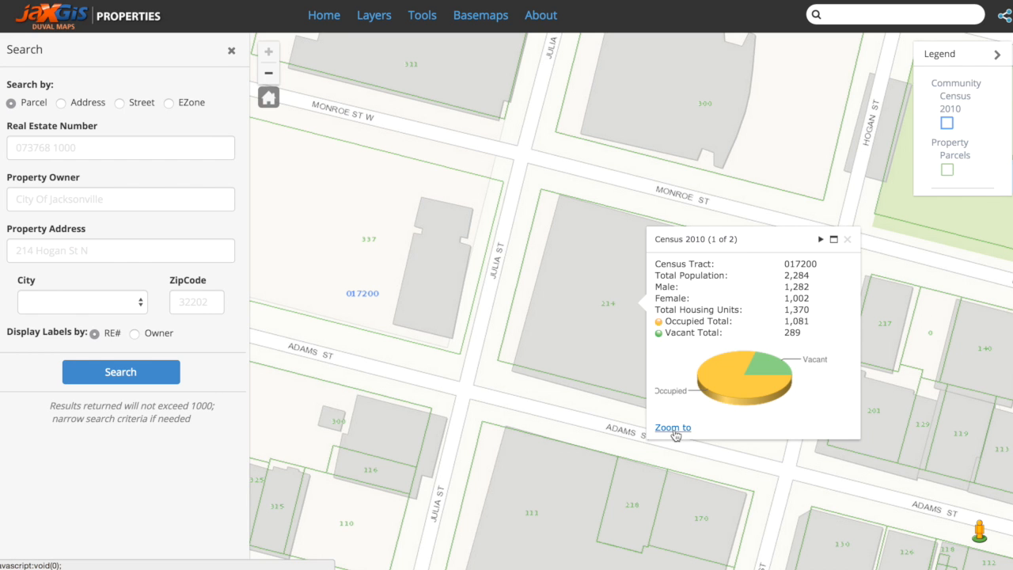
- Zoom the map out to the whole extent of Census 2010 tract 017200
click(671, 428)
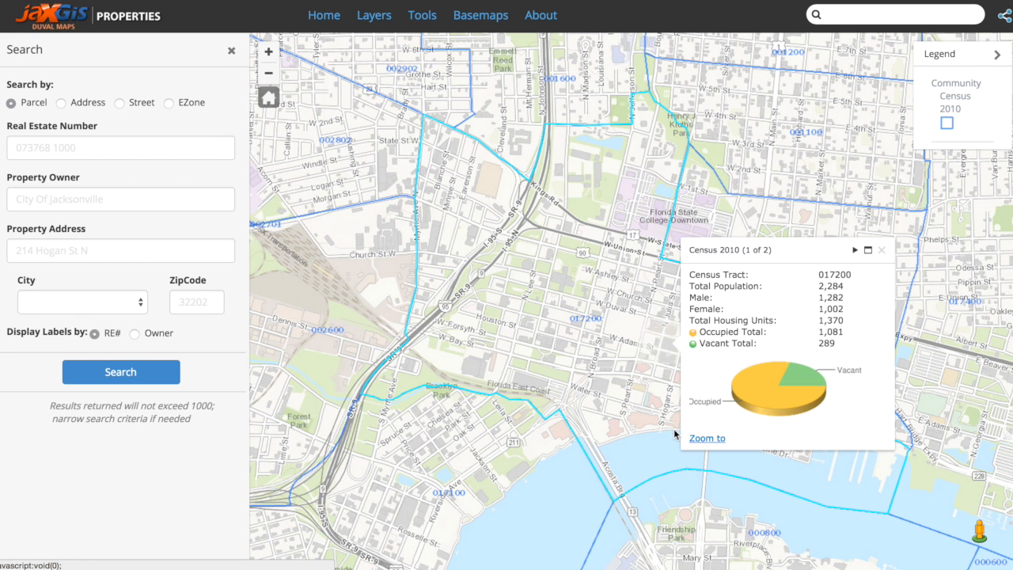
mouse_move(665, 446)
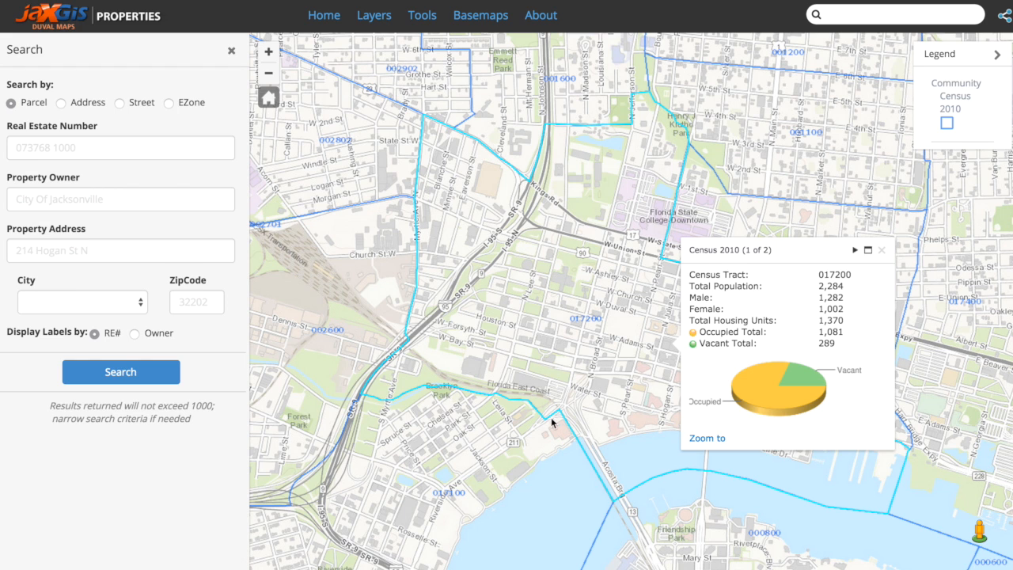
mouse_move(619, 414)
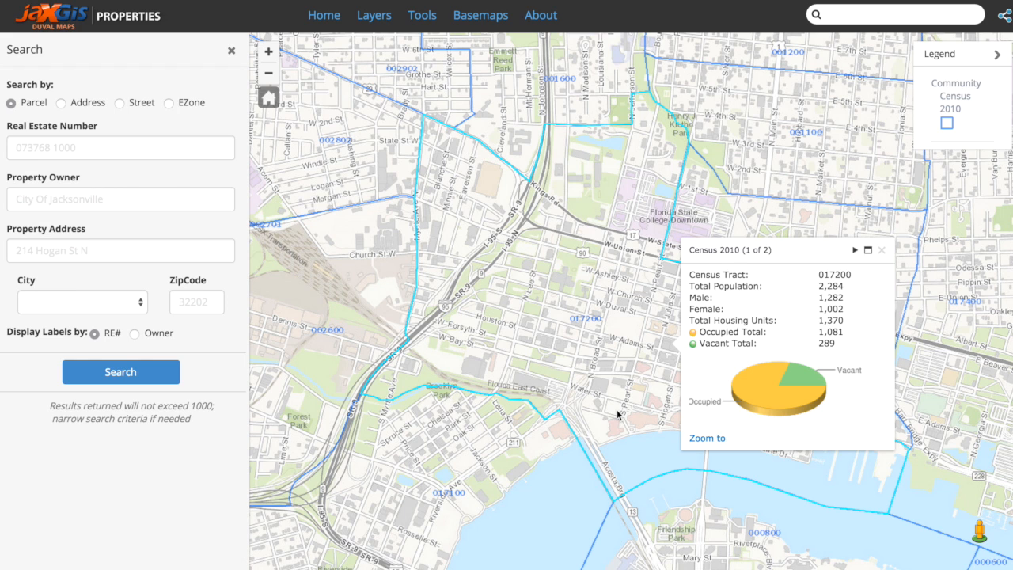
mouse_move(855, 253)
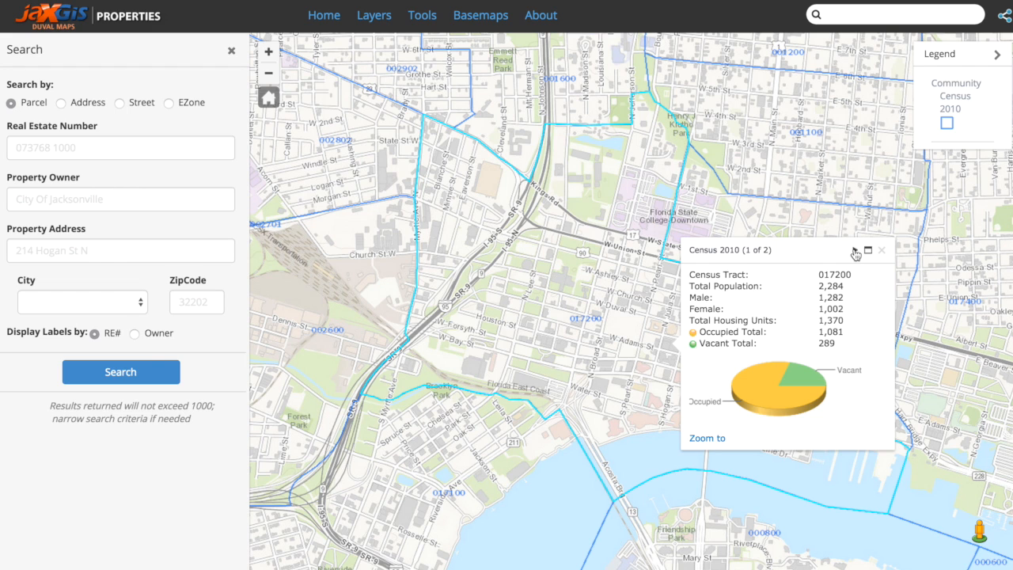
mouse_move(857, 250)
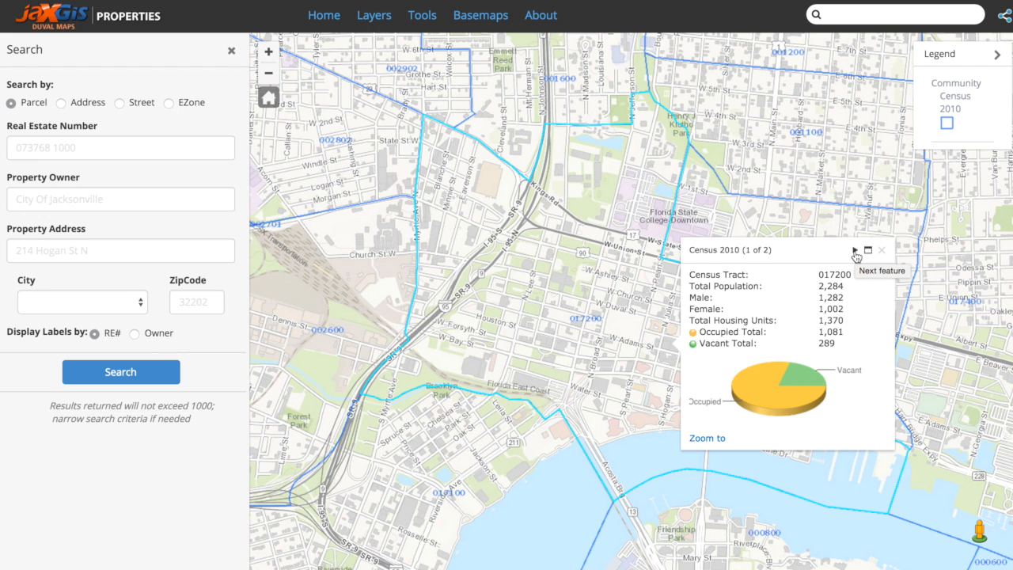
click(855, 250)
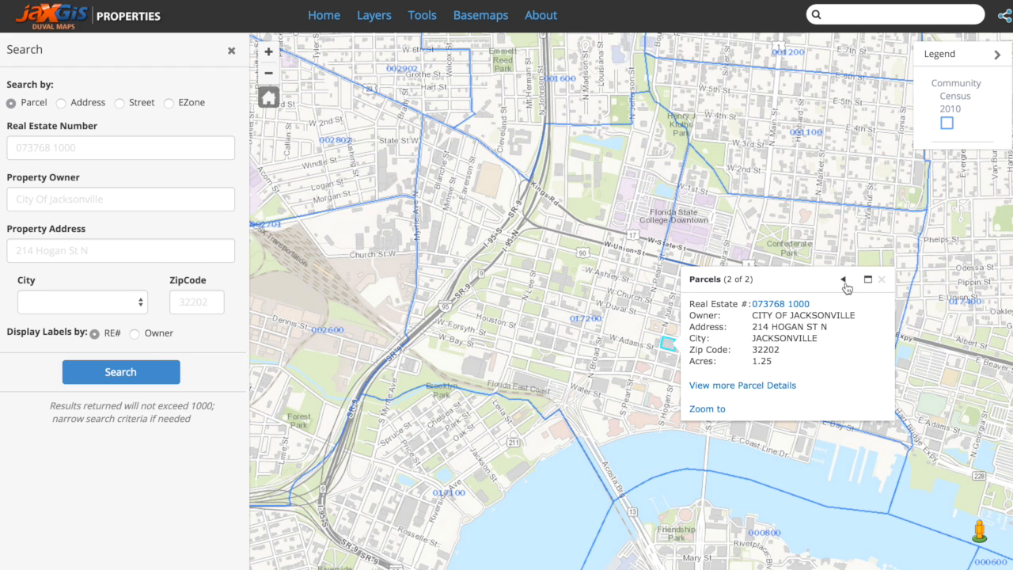
mouse_move(844, 370)
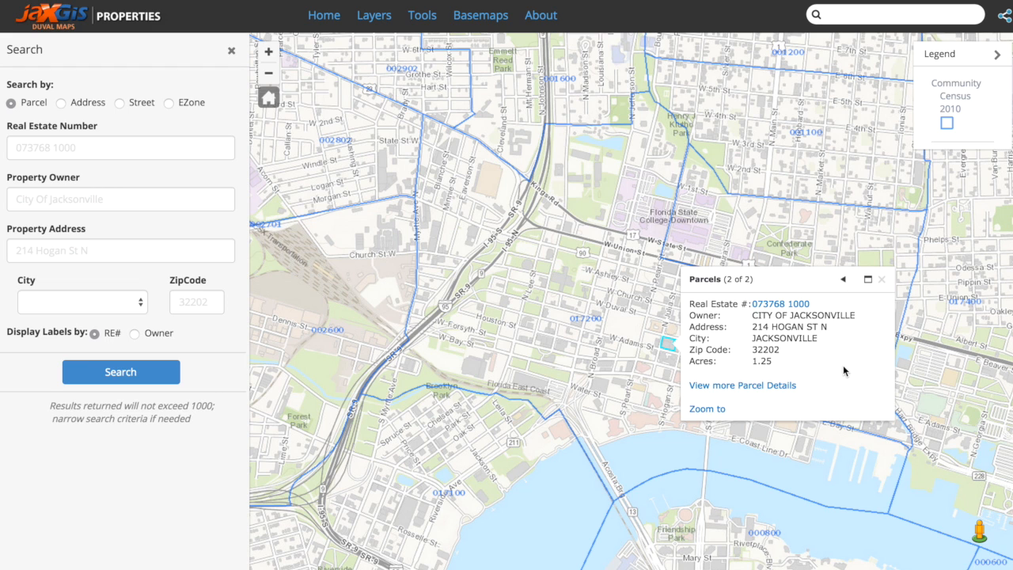
mouse_move(715, 291)
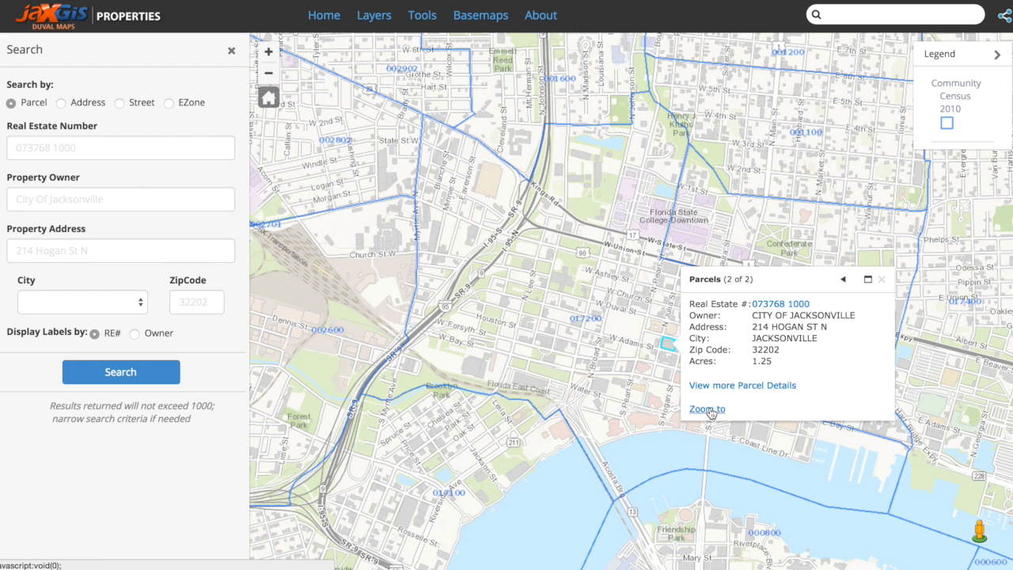
click(706, 409)
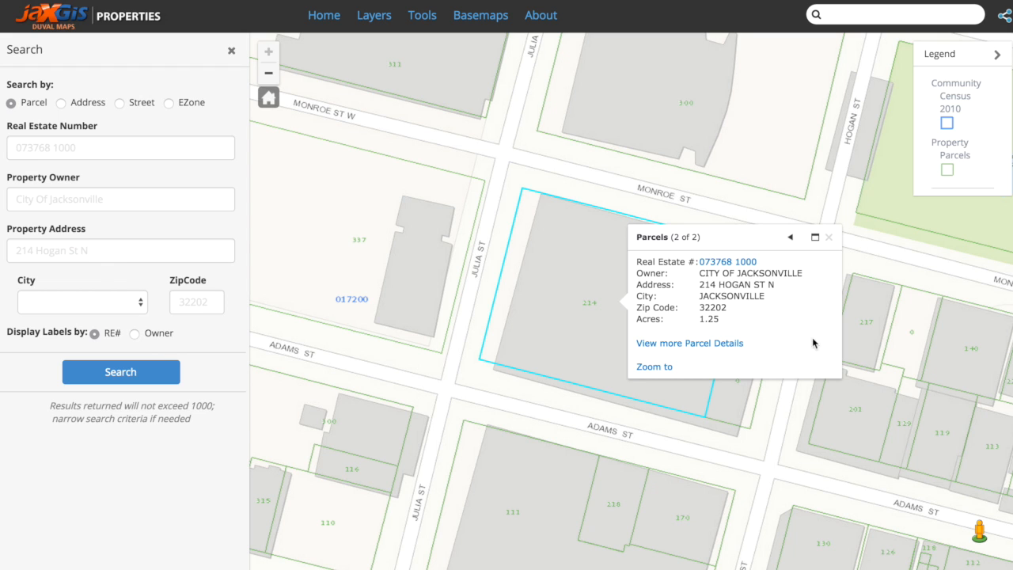
mouse_move(807, 331)
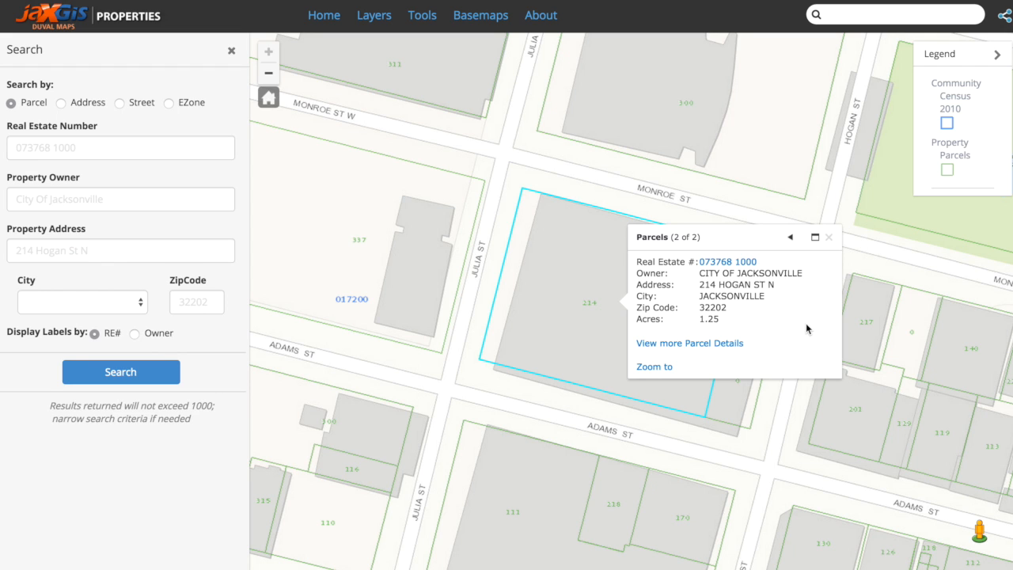
mouse_move(788, 285)
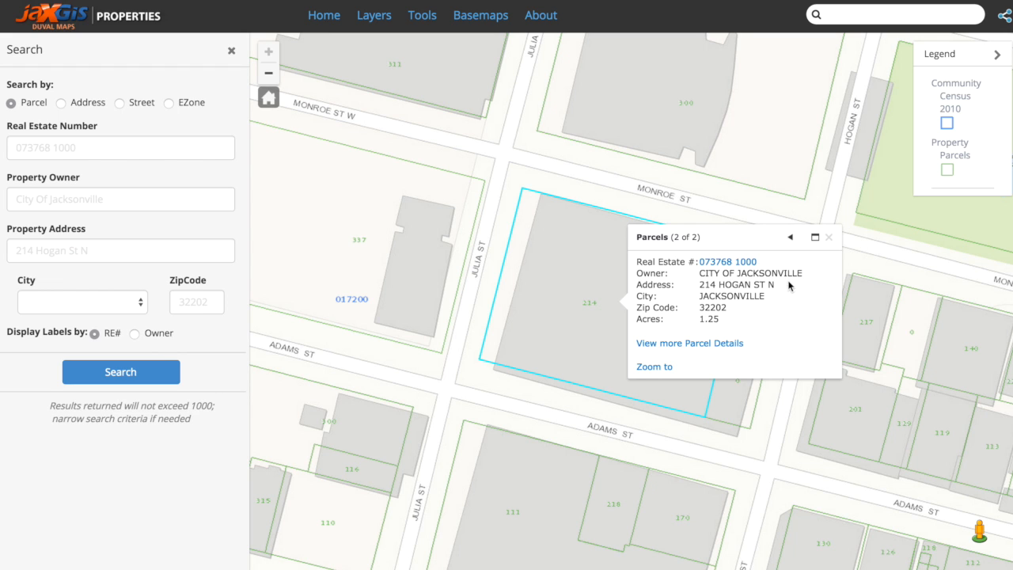
mouse_move(727, 261)
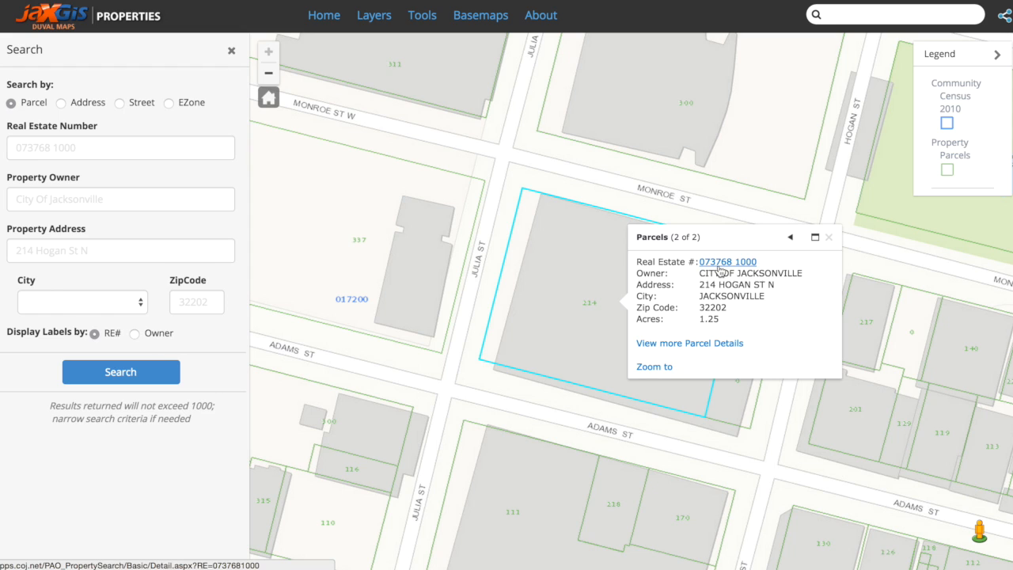
click(726, 261)
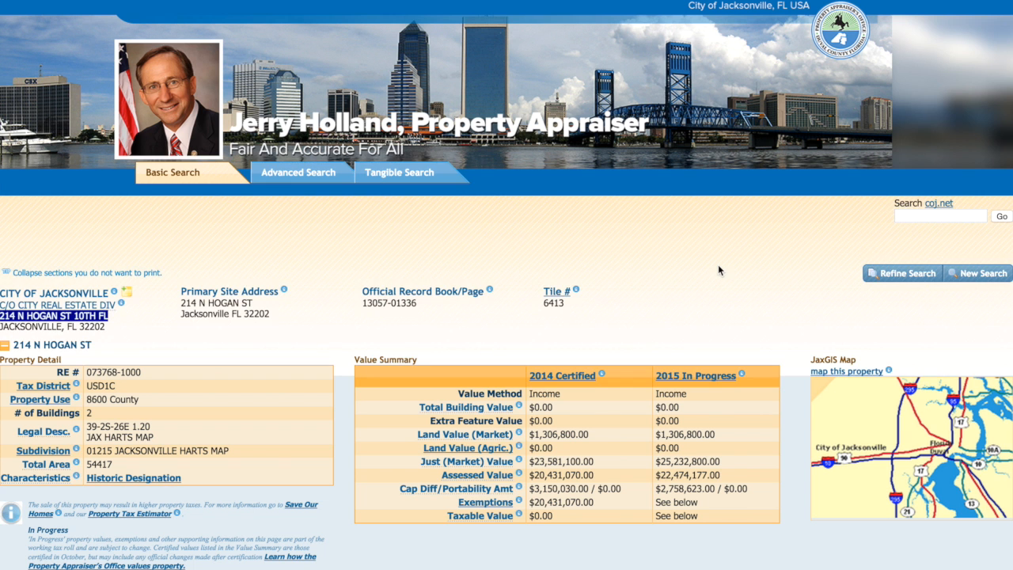
scroll(down, 3)
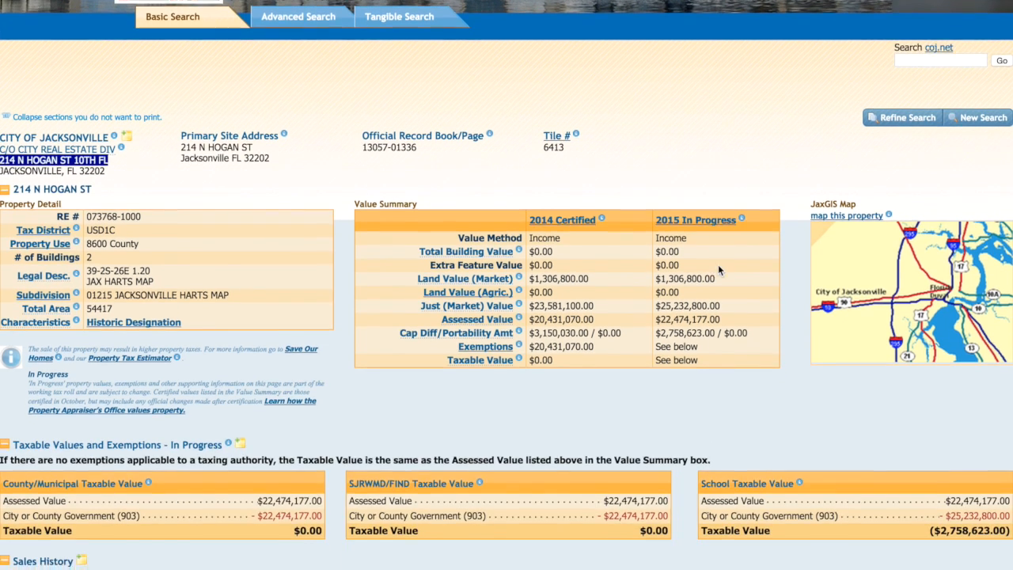
scroll(down, 3)
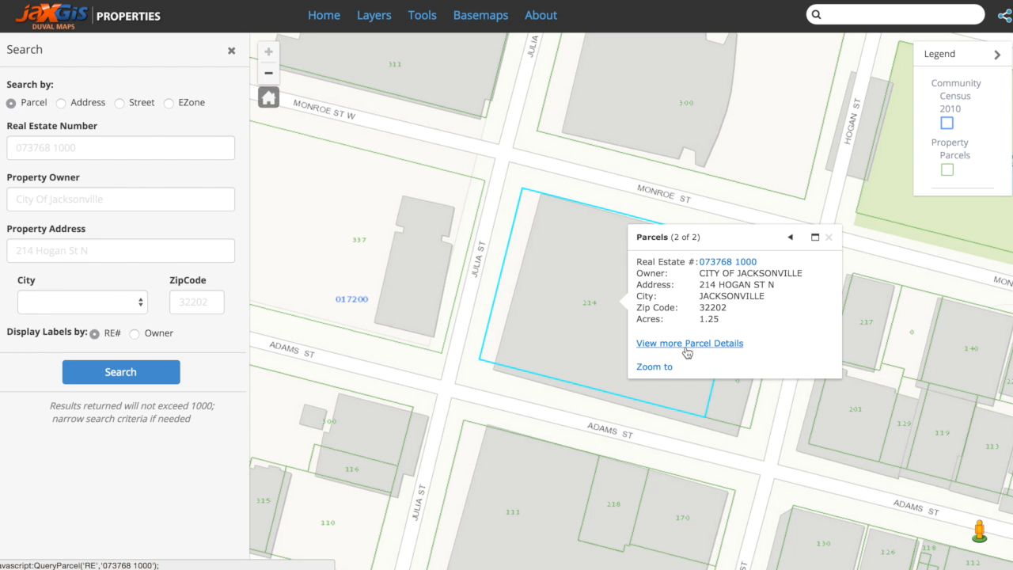
click(690, 342)
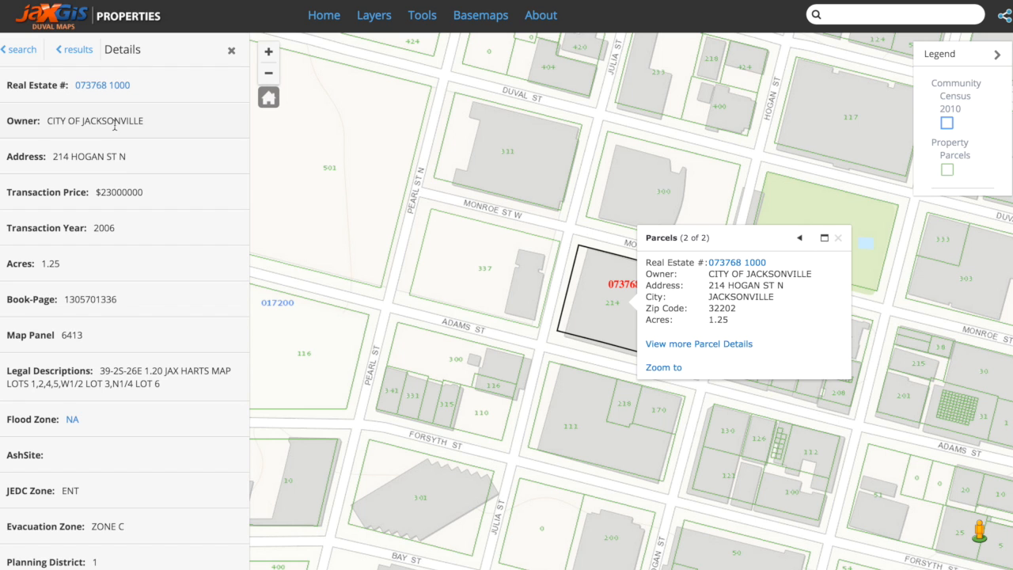
scroll(down, 3)
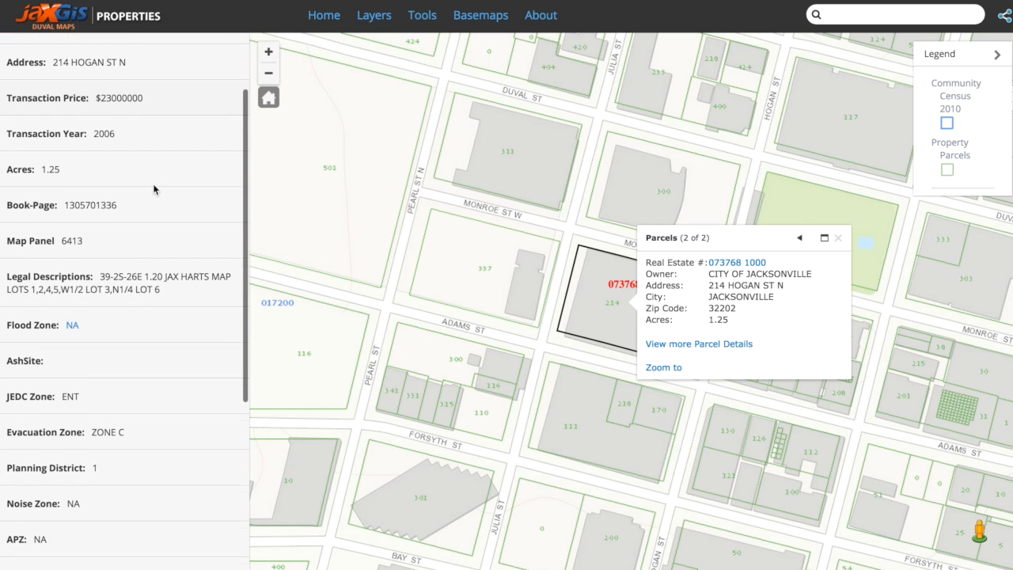
scroll(down, 3)
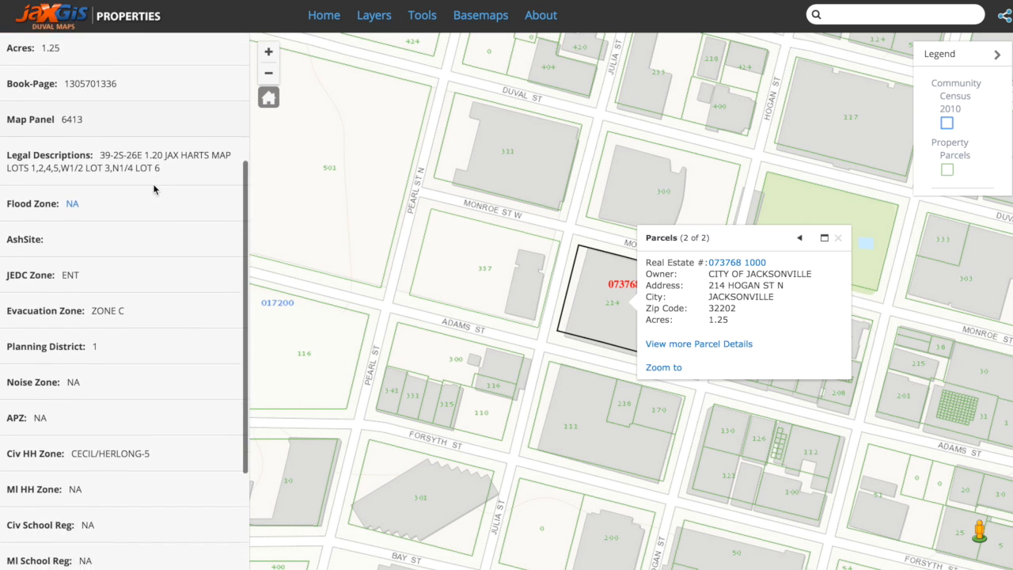
scroll(down, 3)
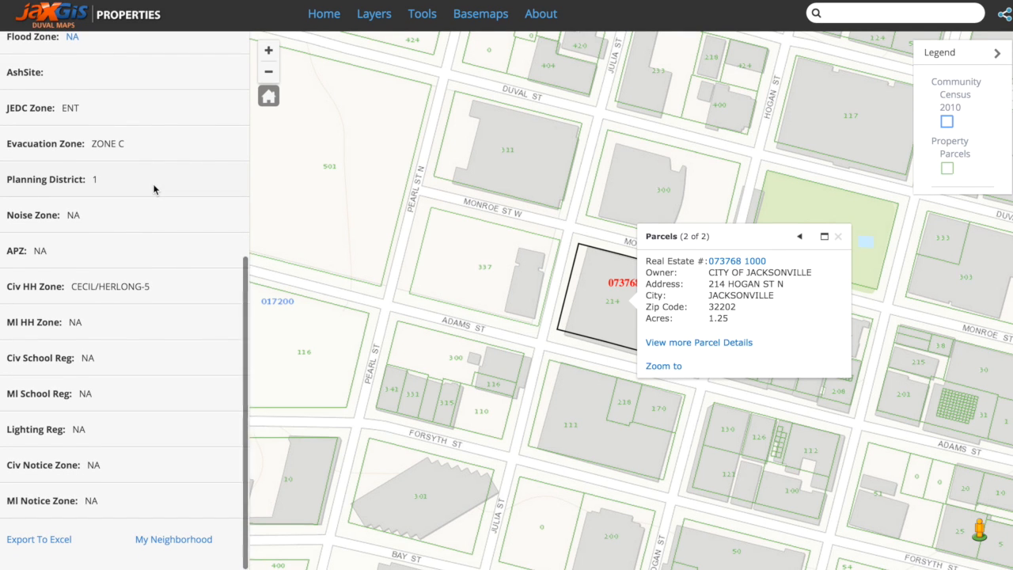
scroll(up, 3)
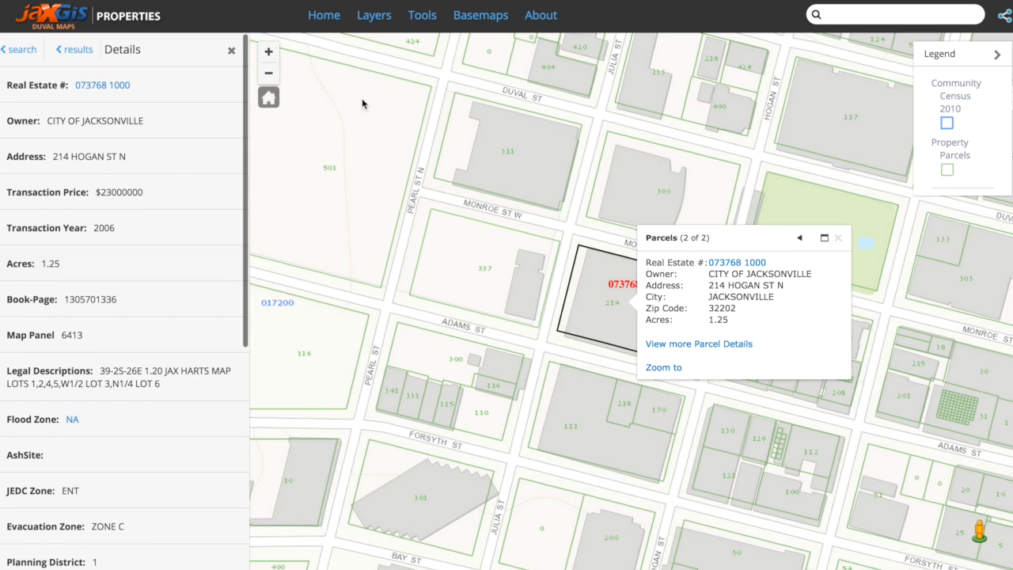
- View the site's About information and dismiss it
click(541, 16)
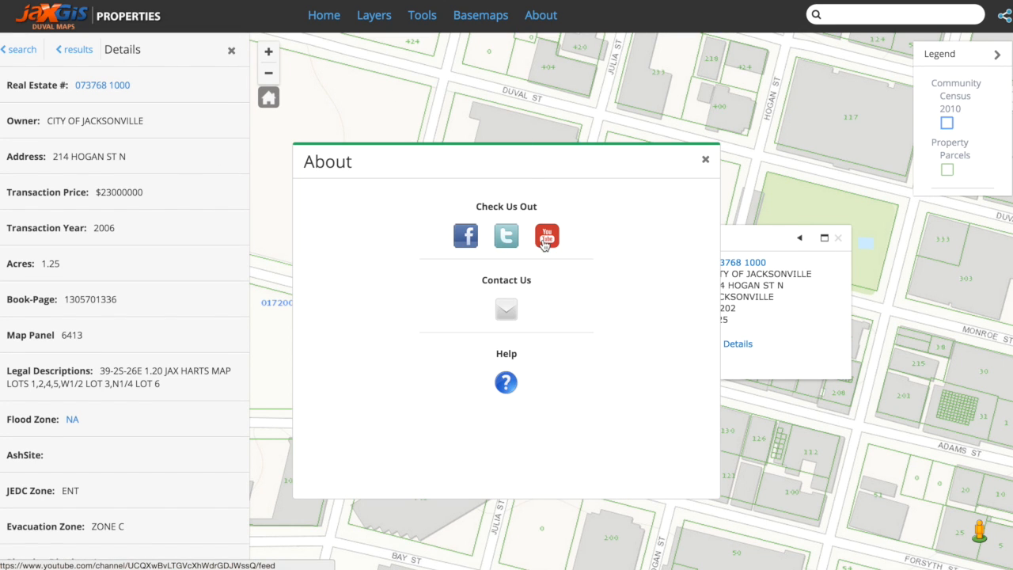
mouse_move(709, 163)
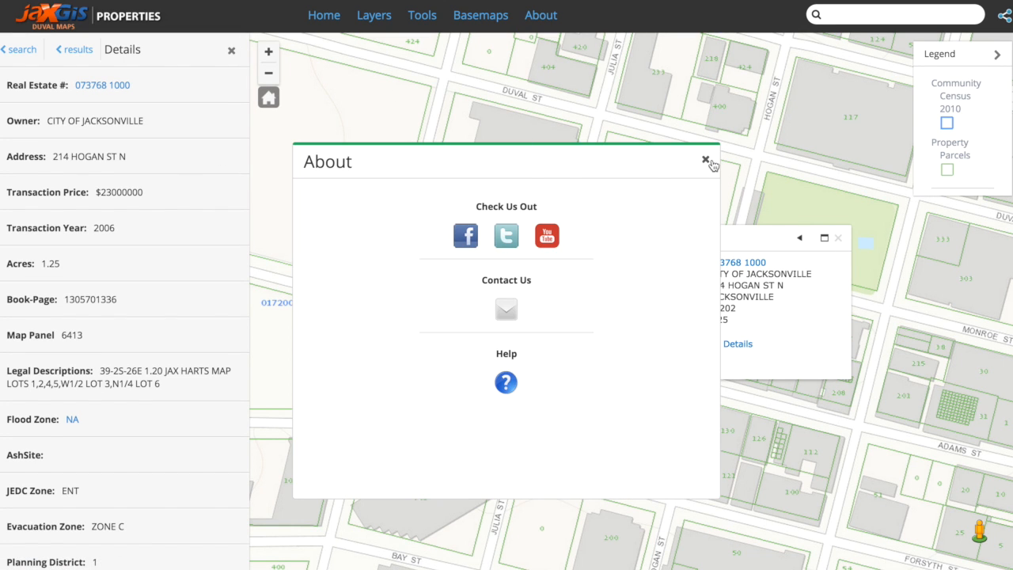
click(703, 162)
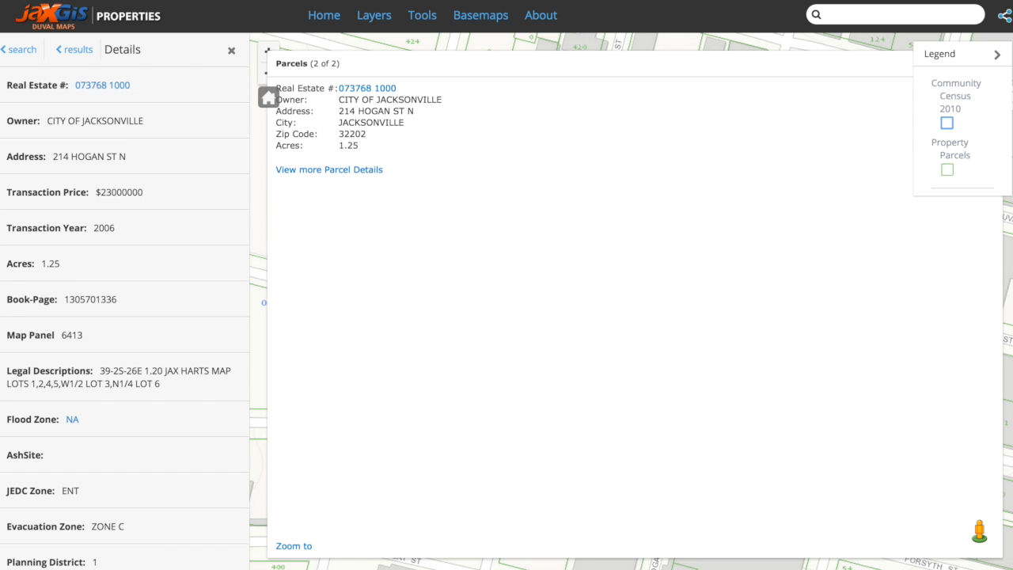
- Restore the parcel popup to normal size, then close it, leaving the details panel open
click(972, 54)
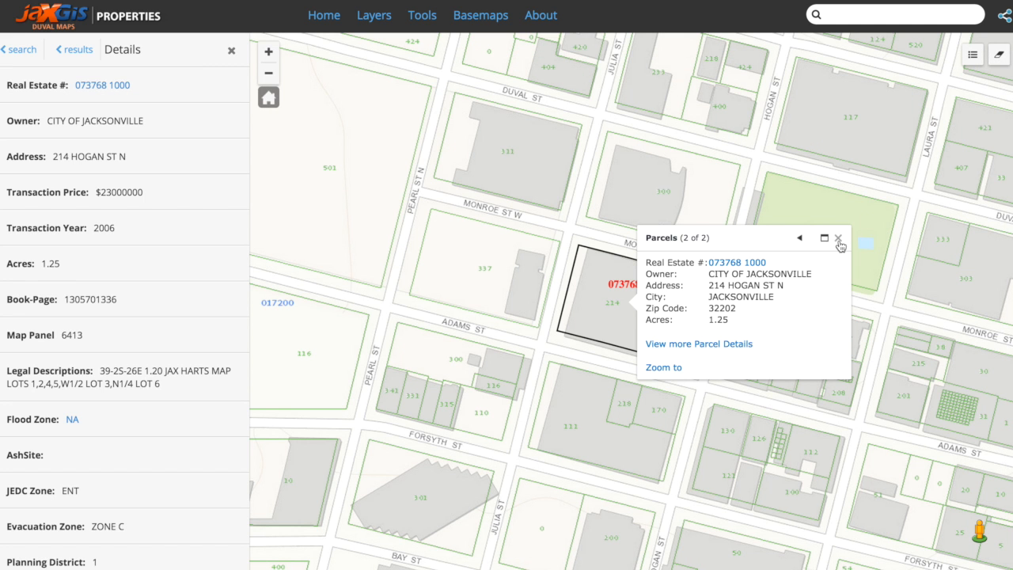
click(838, 238)
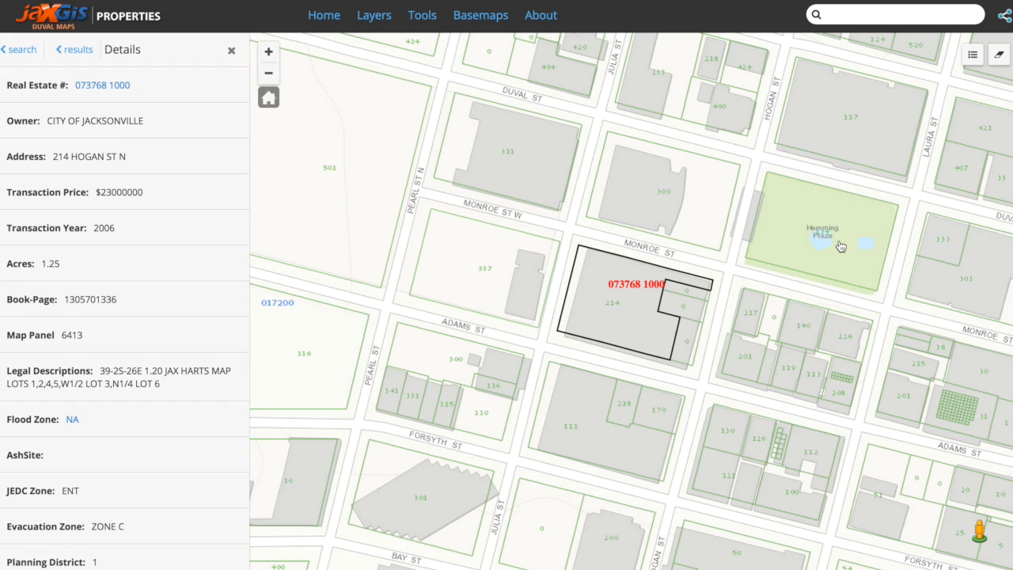
mouse_move(840, 244)
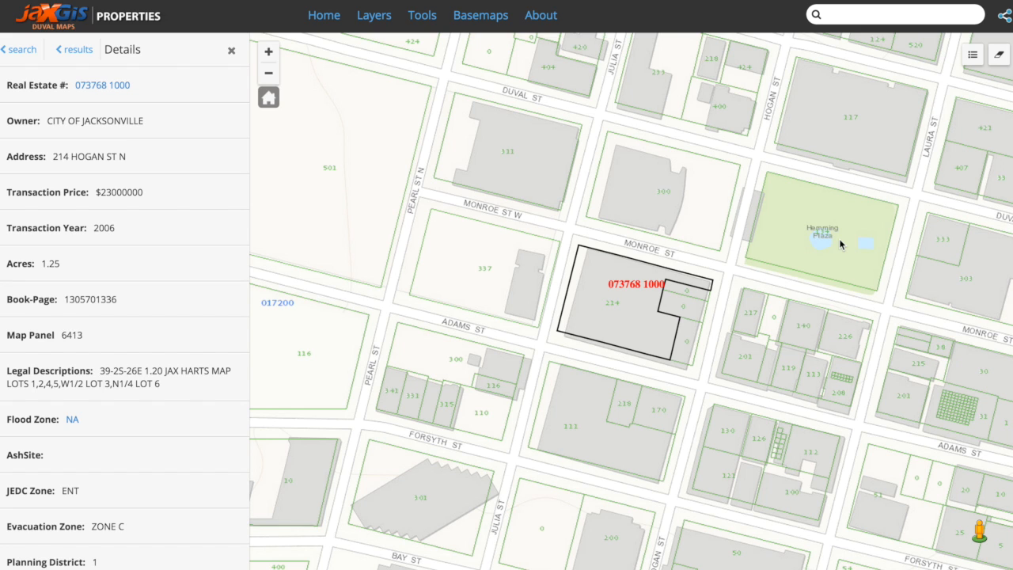